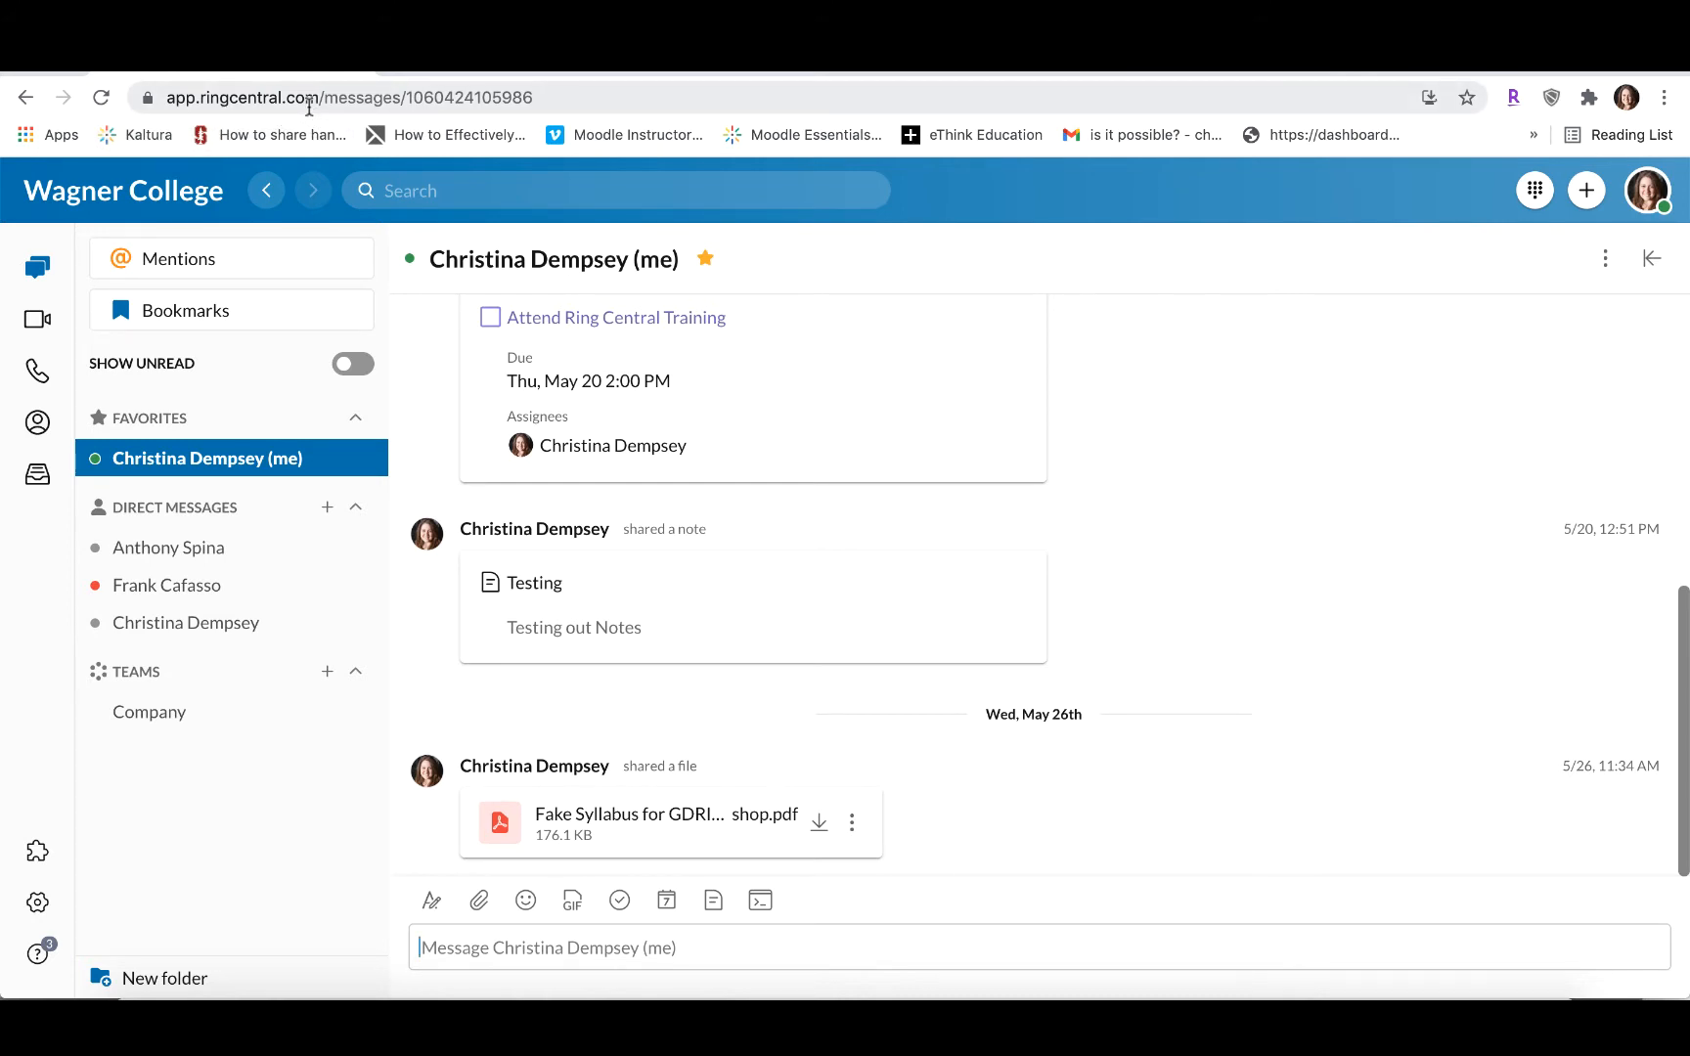
- Go to the Phone section to reach All faxes and the Wagner College fax
{"action": "left_click", "coordinate": [39, 371]}
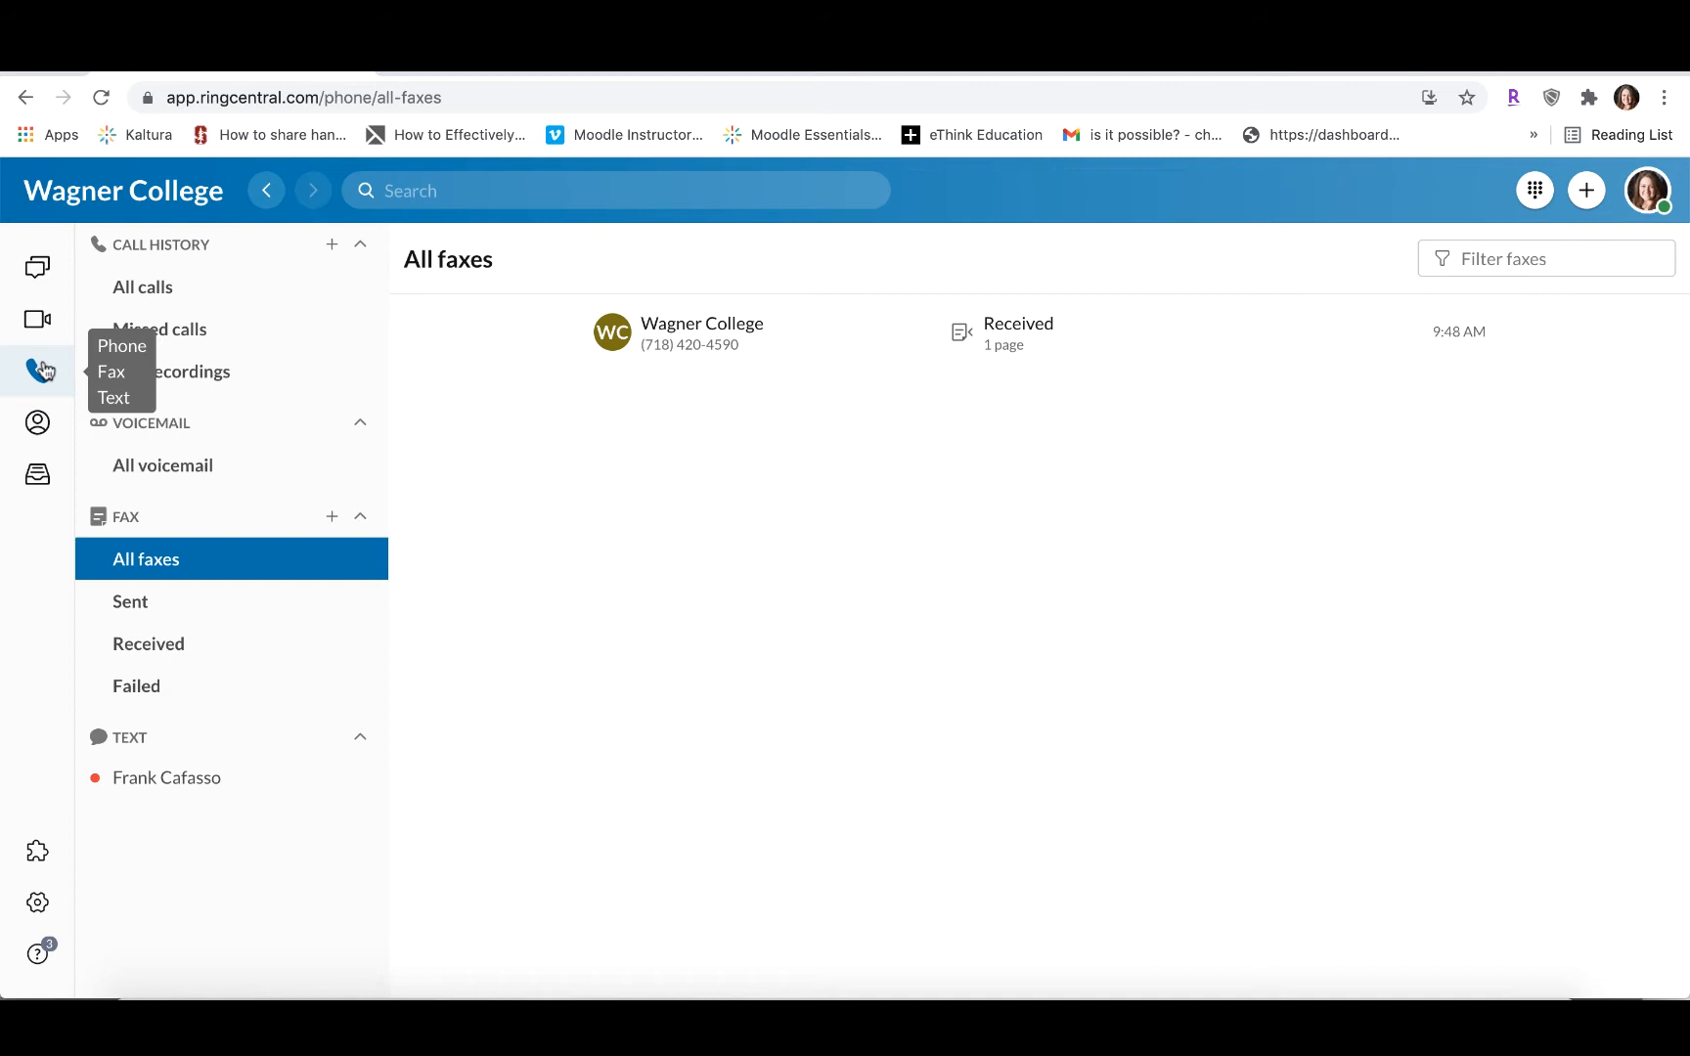
{"action": "mouse_move", "coordinate": [589, 596]}
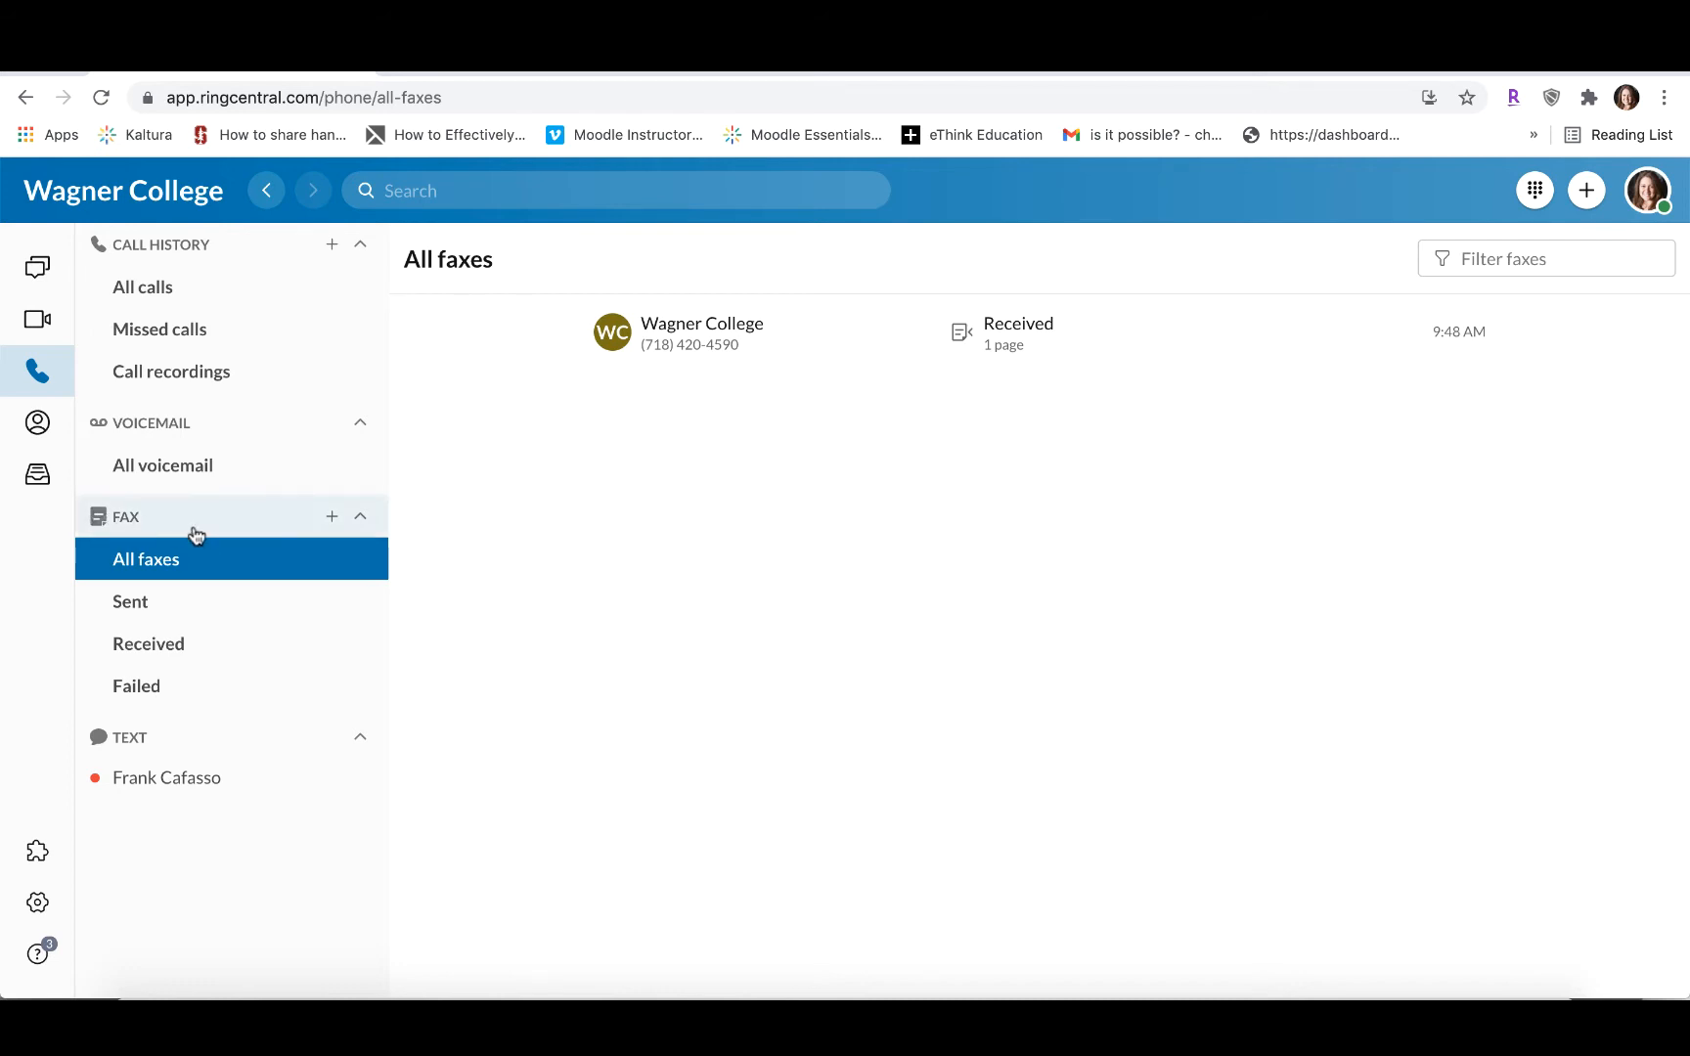
{"action": "mouse_move", "coordinate": [137, 536]}
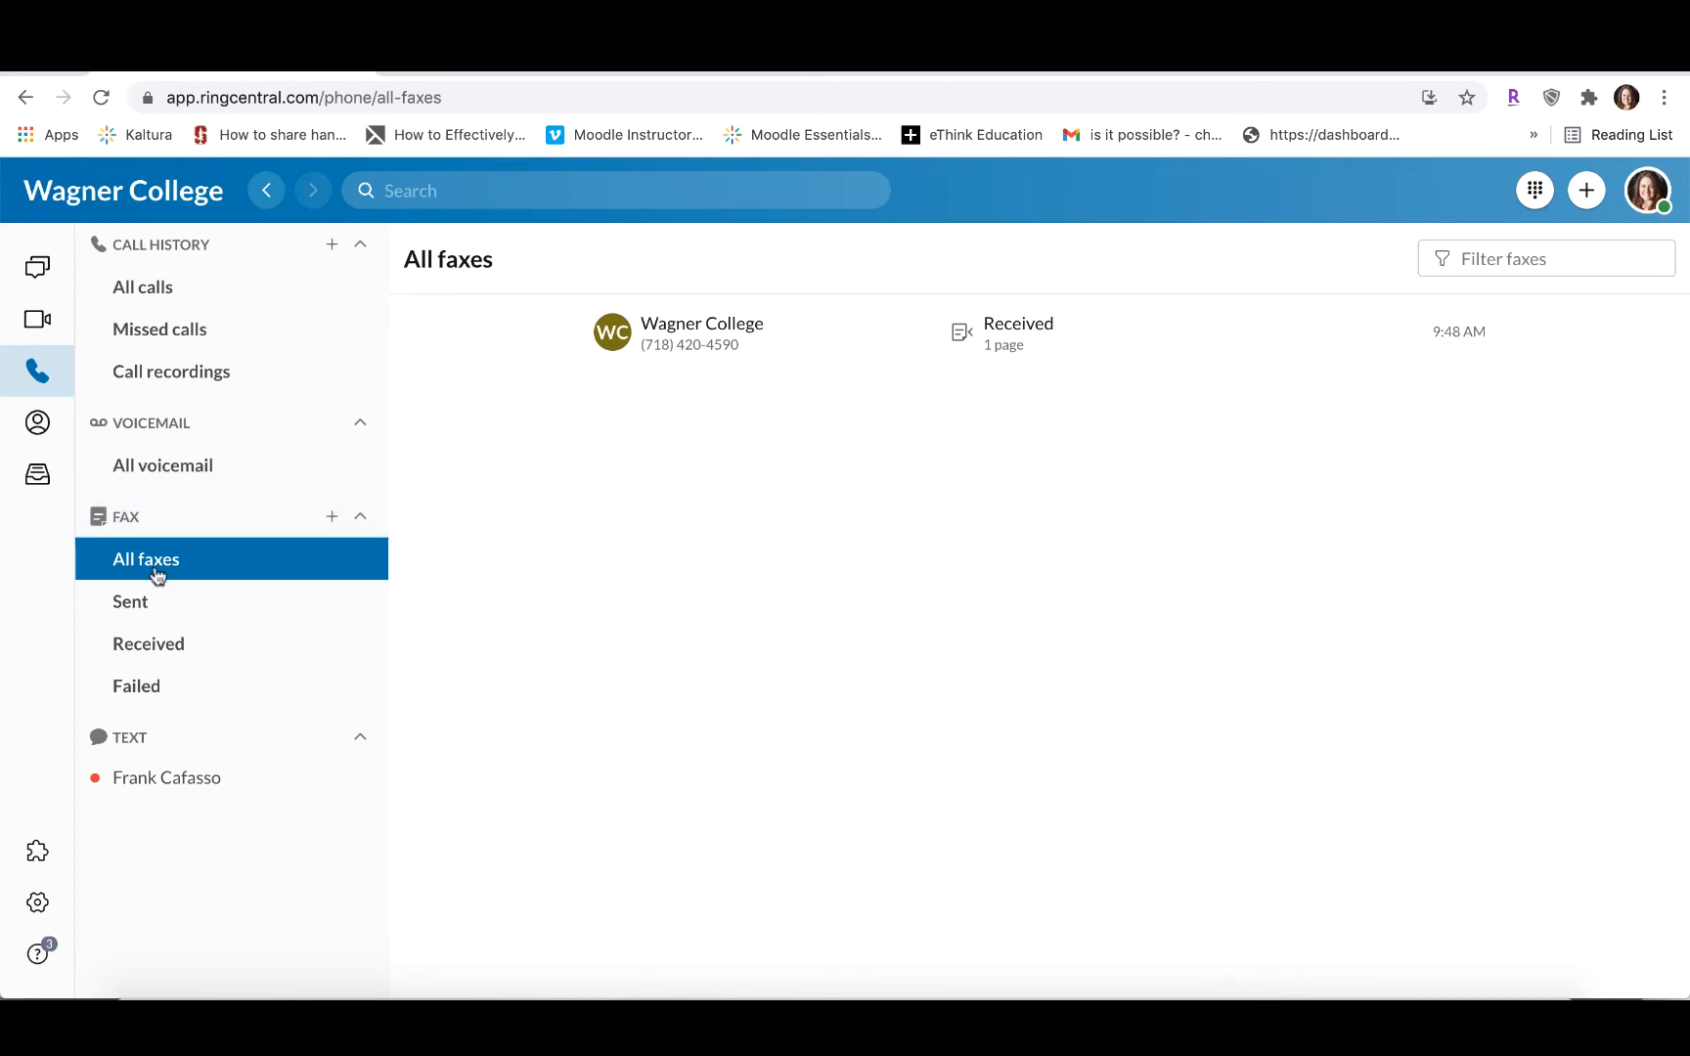
{"action": "mouse_move", "coordinate": [129, 602]}
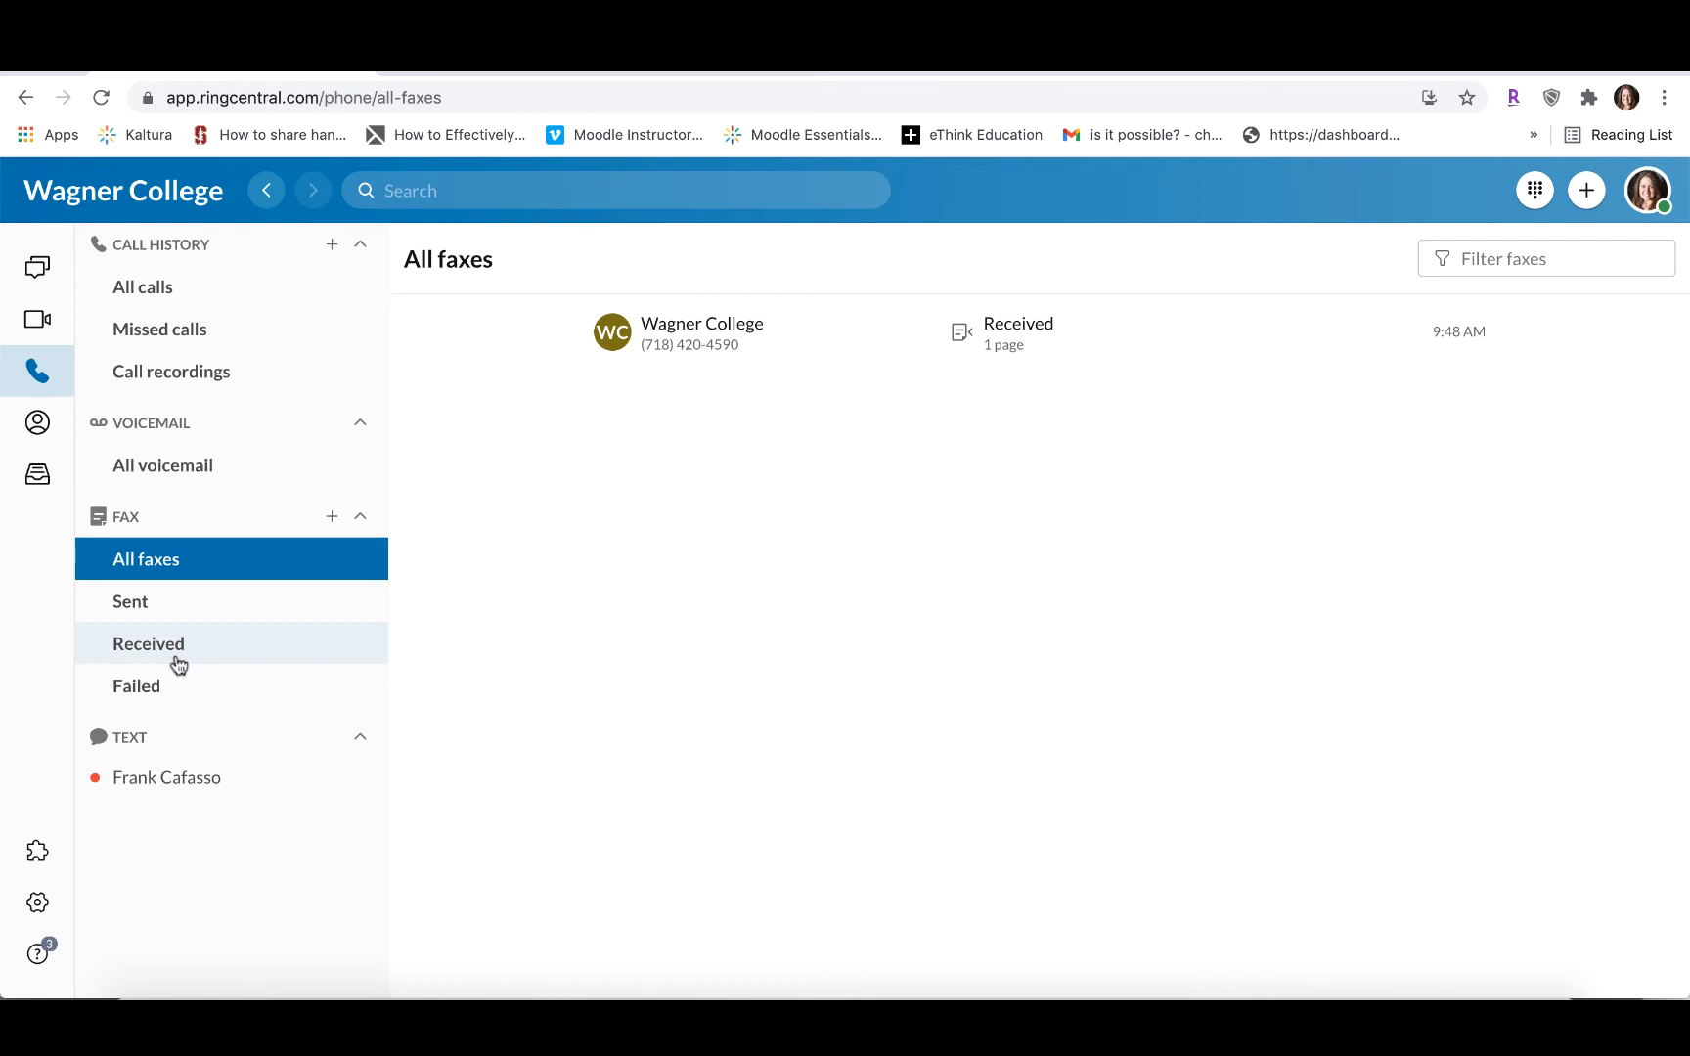
{"action": "mouse_move", "coordinate": [183, 690]}
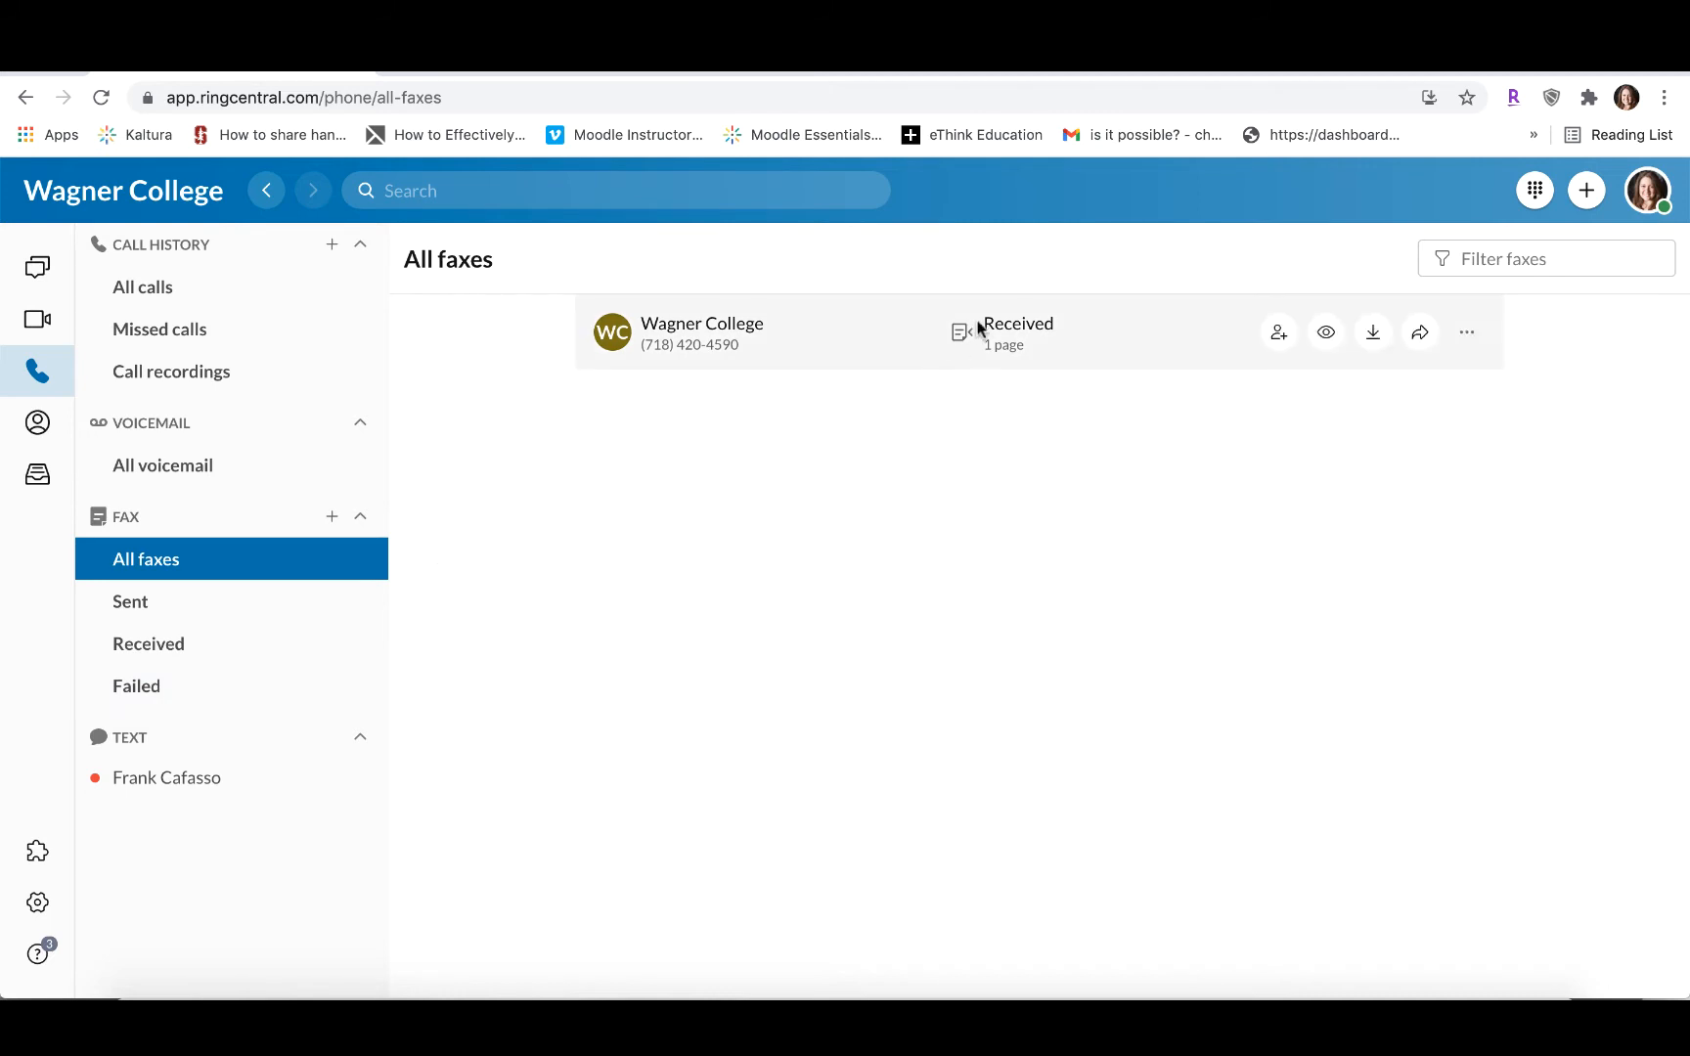
{"action": "mouse_move", "coordinate": [1130, 337]}
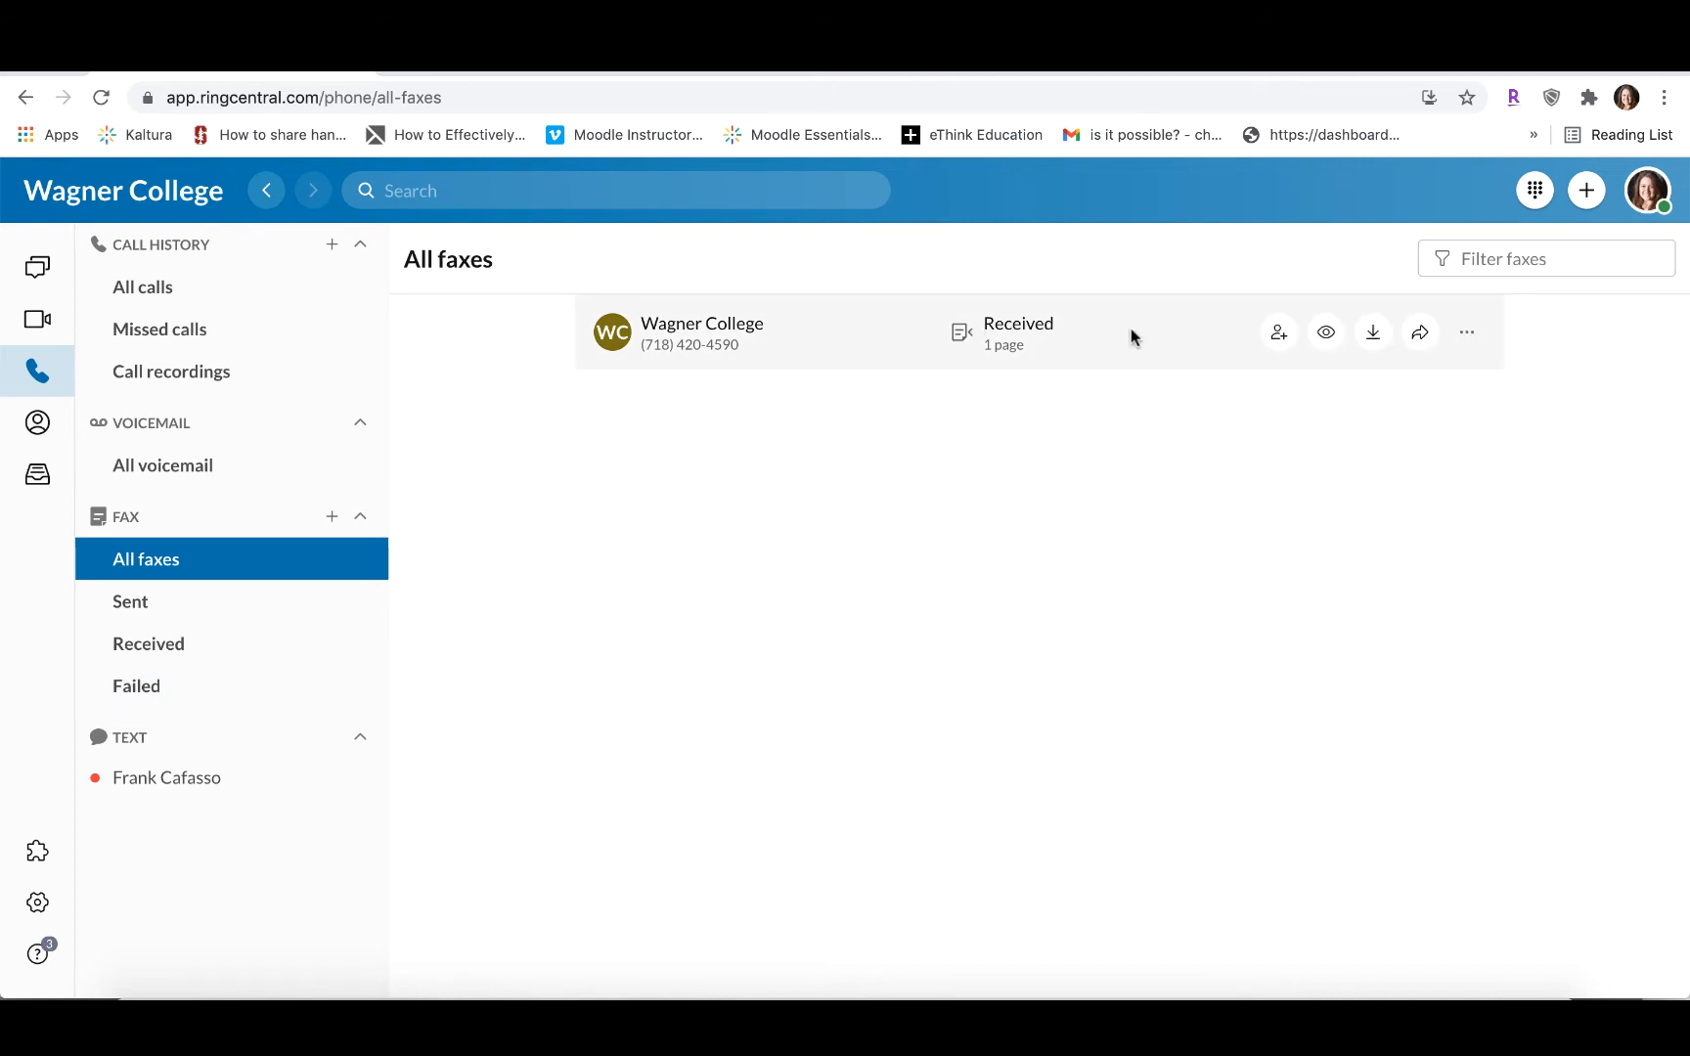
{"action": "mouse_move", "coordinate": [1279, 331]}
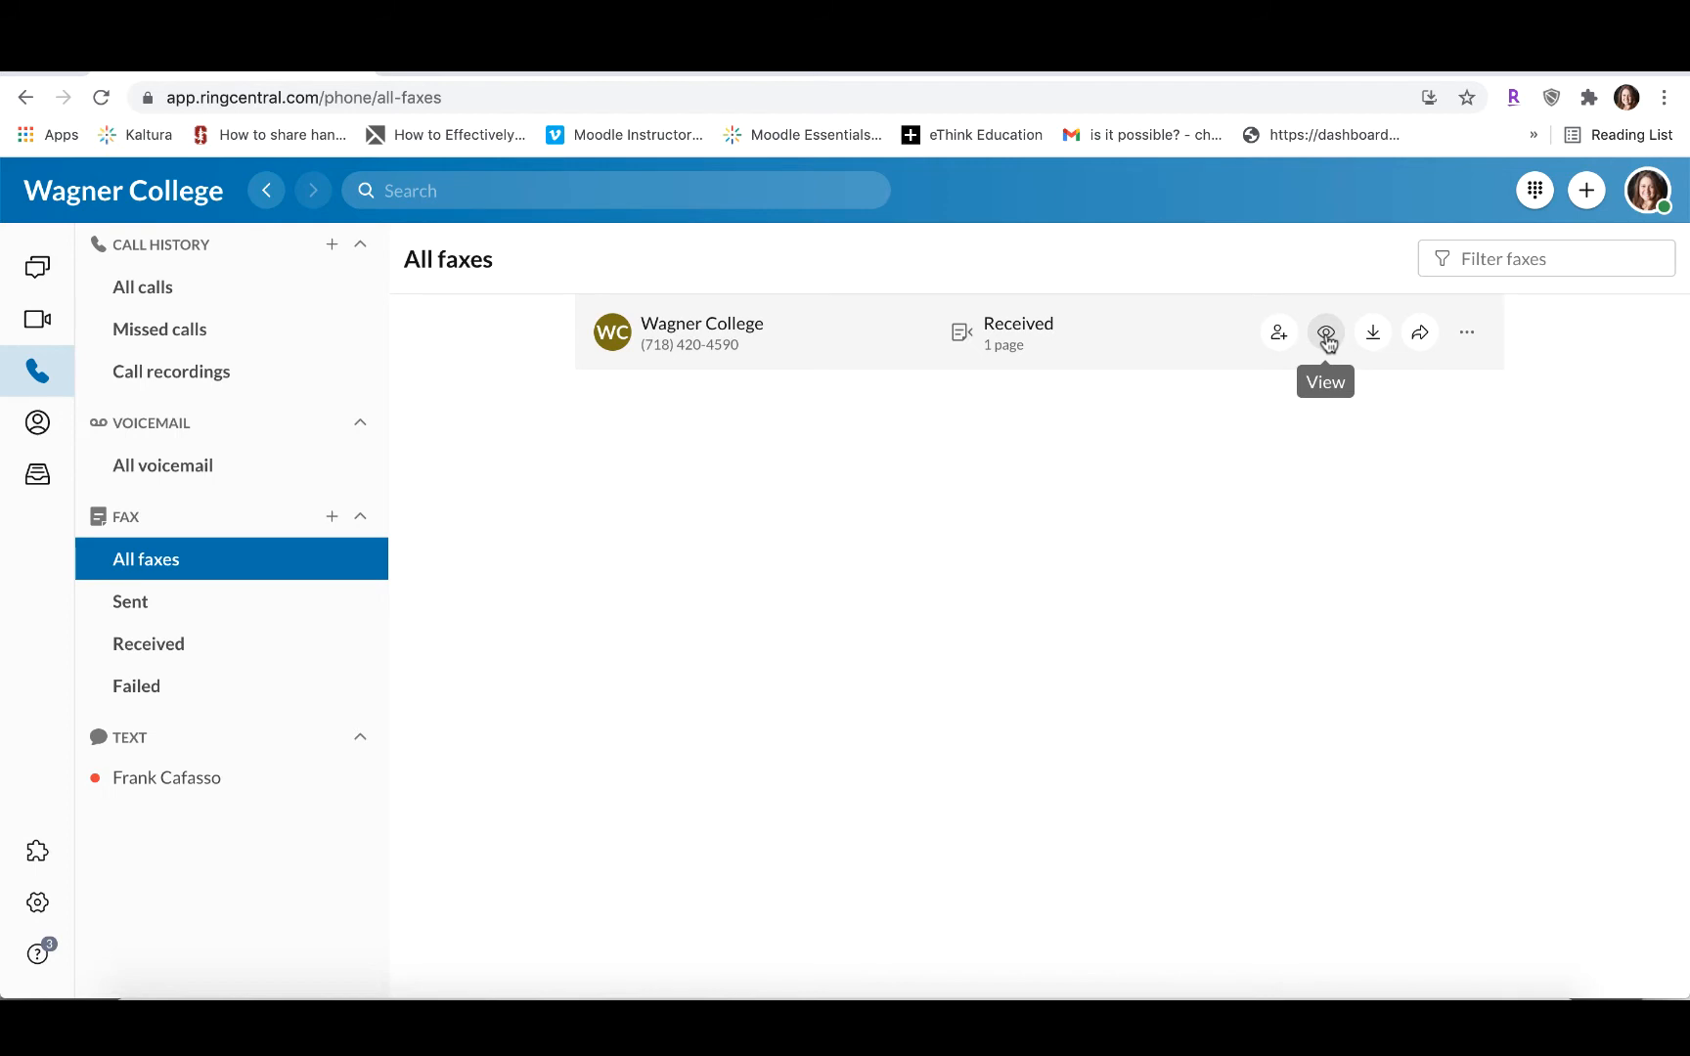
{"action": "mouse_move", "coordinate": [1372, 331]}
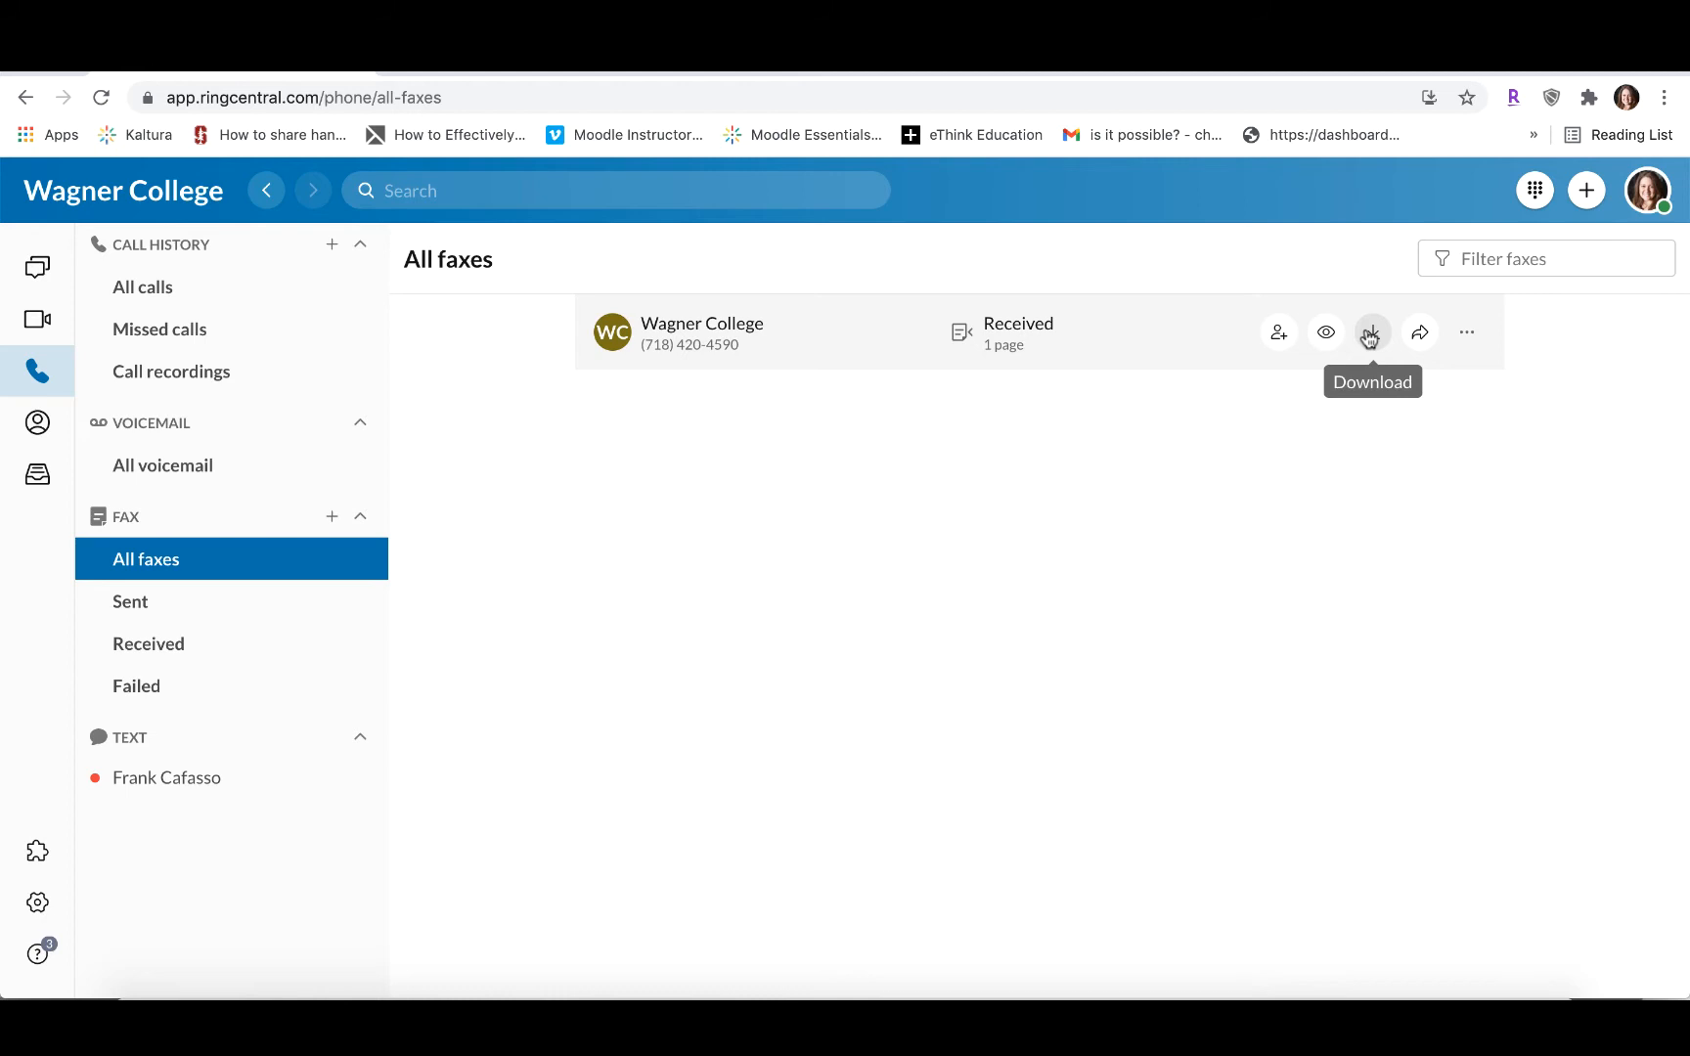
{"action": "mouse_move", "coordinate": [1418, 332]}
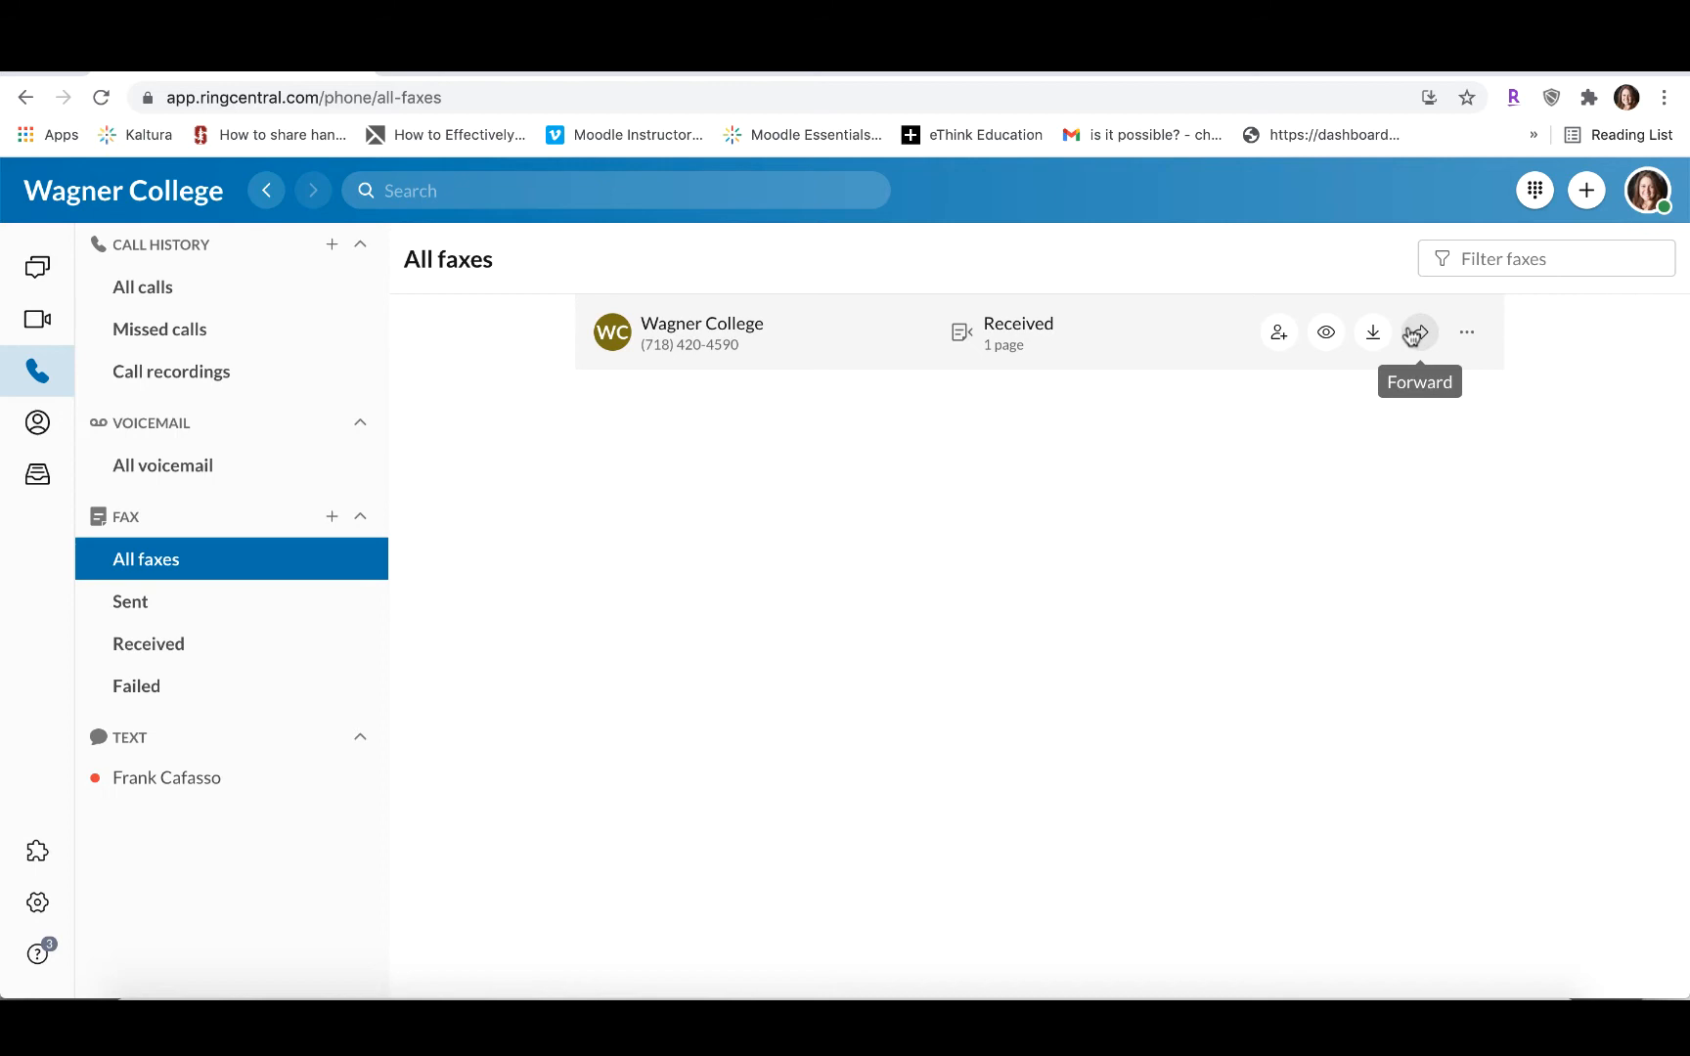
{"action": "mouse_move", "coordinate": [1466, 331]}
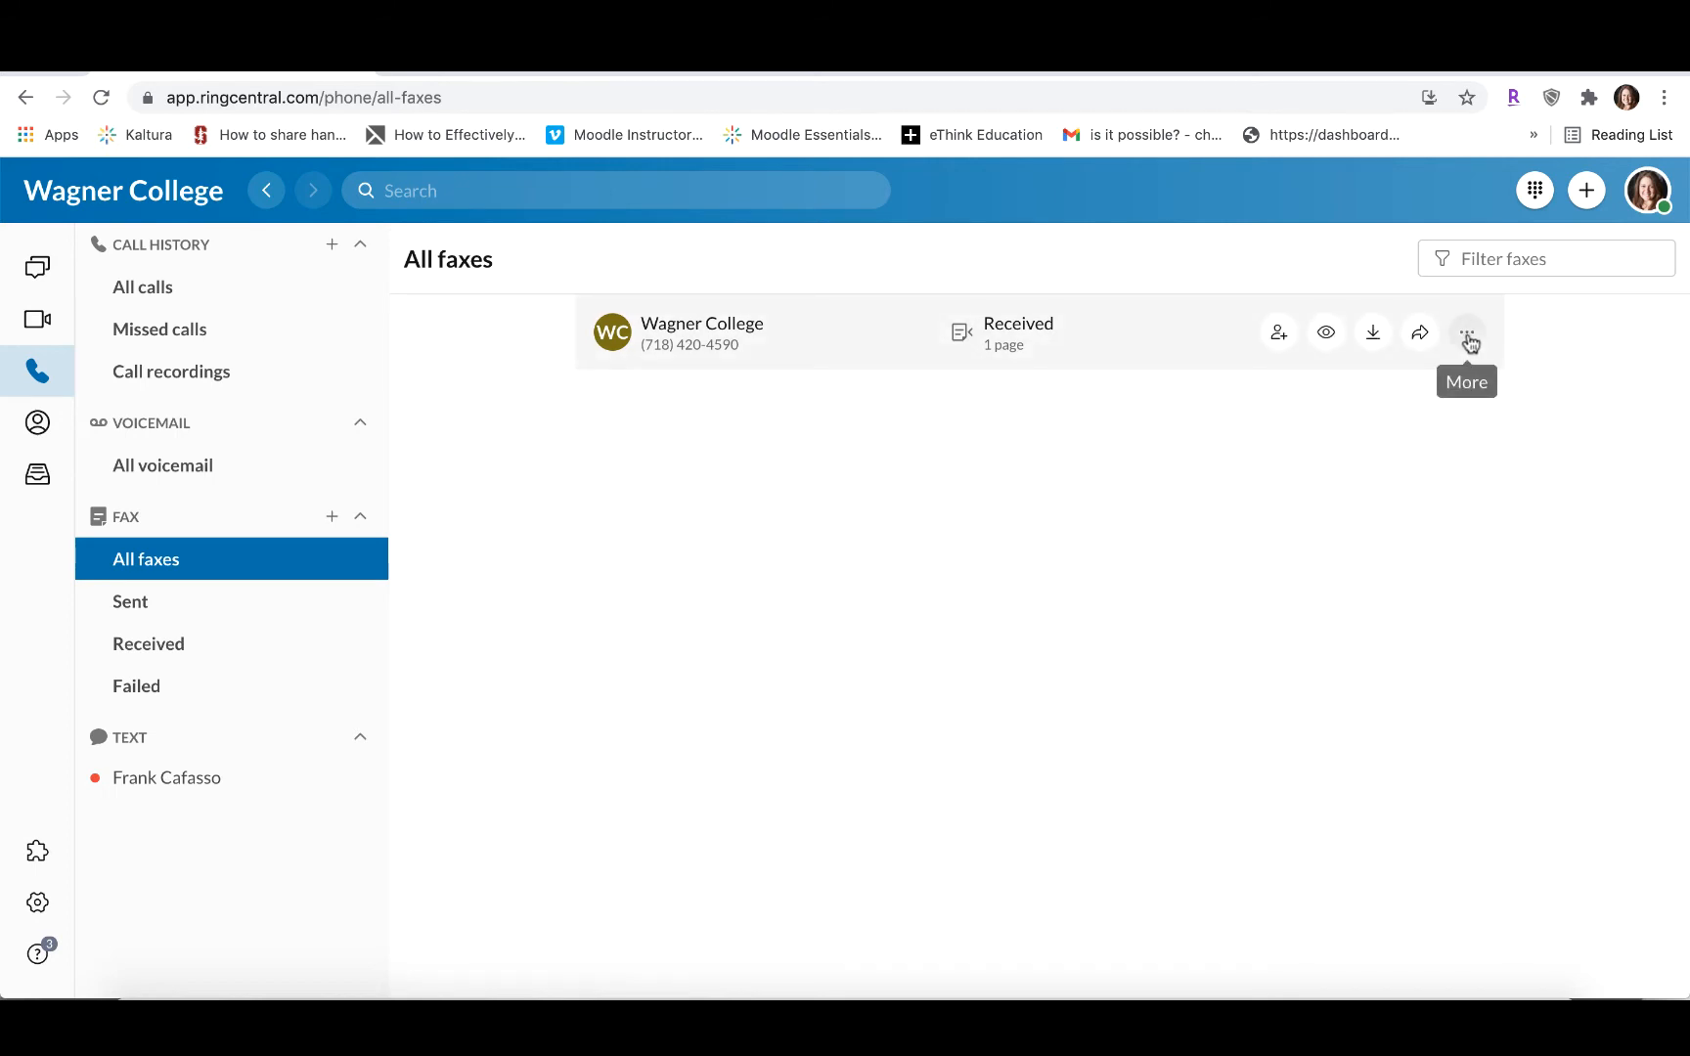
- View the Wagner College fax reading "Hello! This is a test fax!"
{"action": "left_click", "coordinate": [1466, 331]}
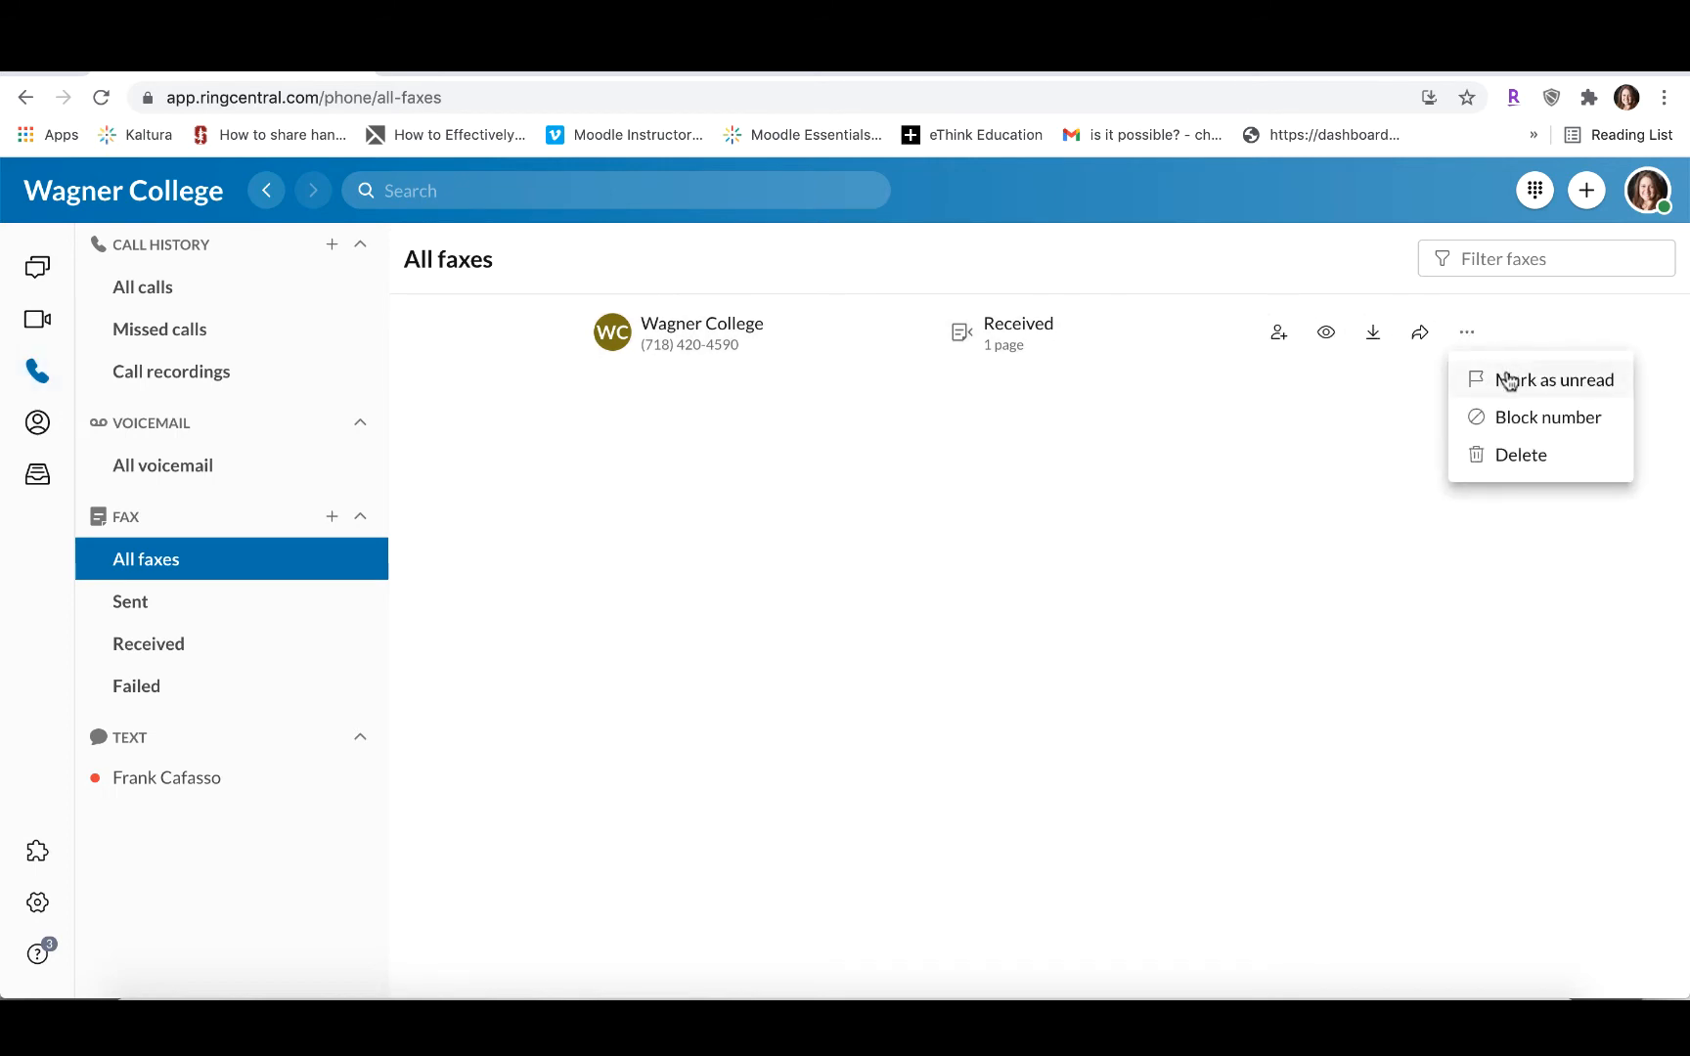
{"action": "mouse_move", "coordinate": [1521, 454]}
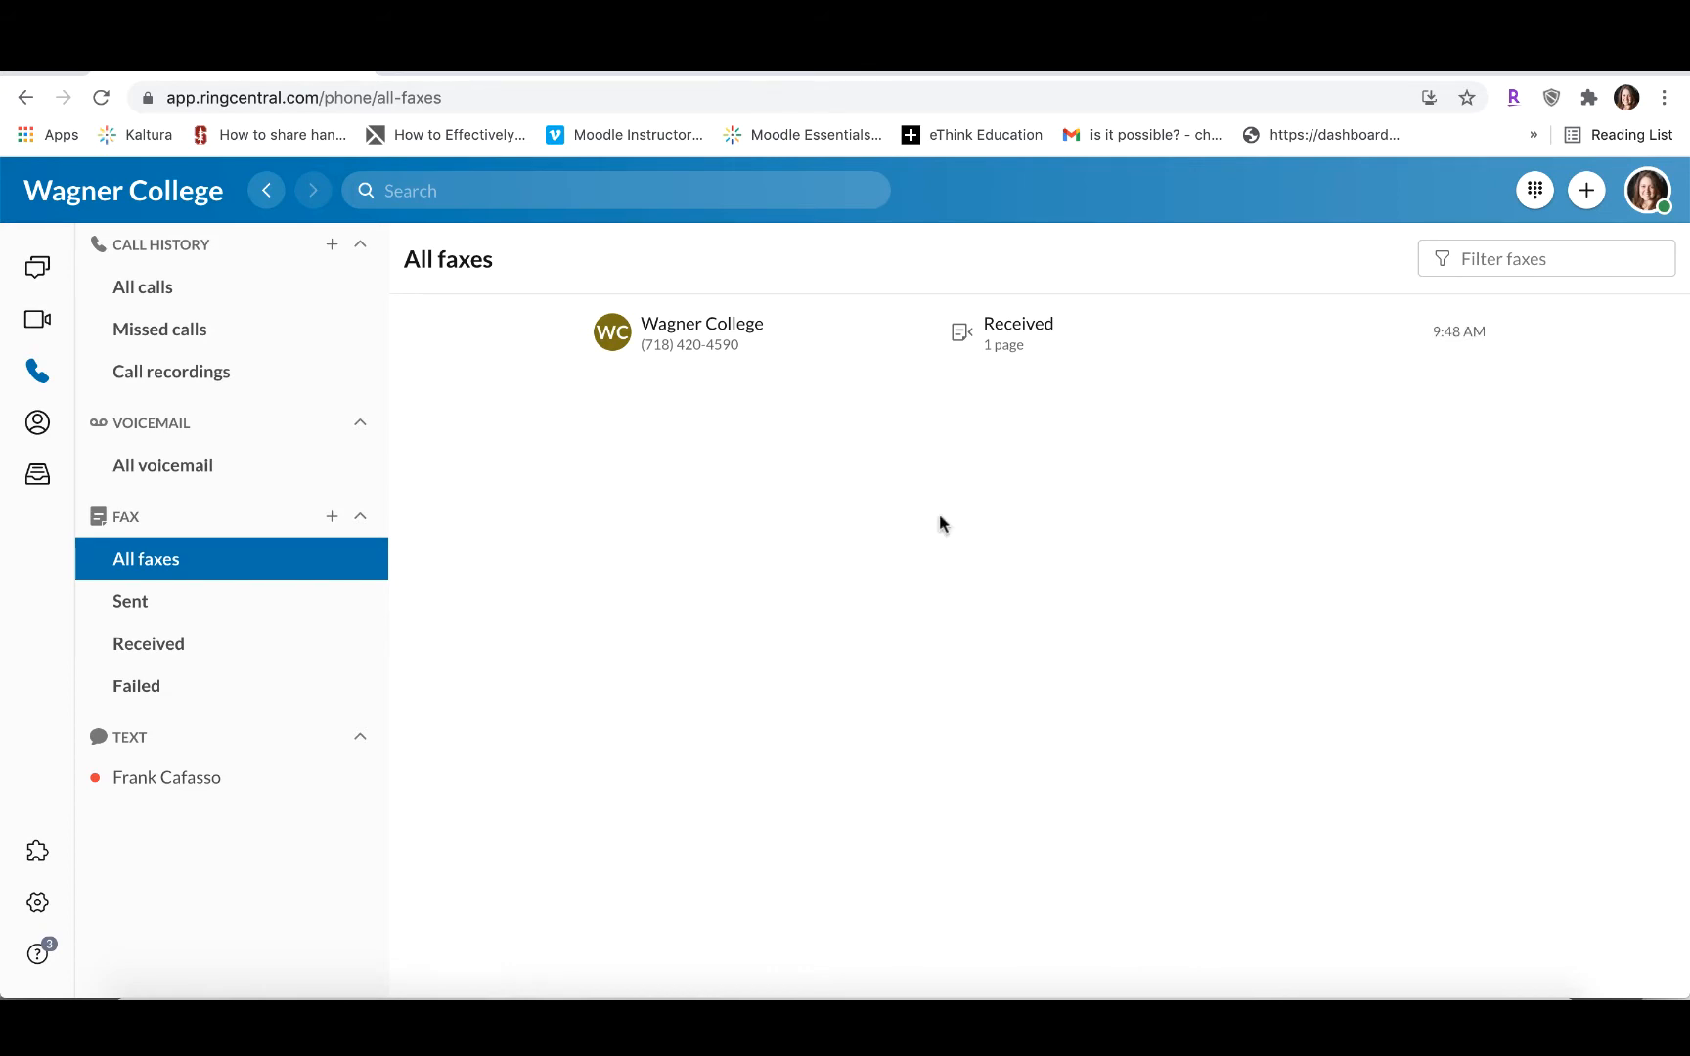
{"action": "mouse_move", "coordinate": [1324, 331]}
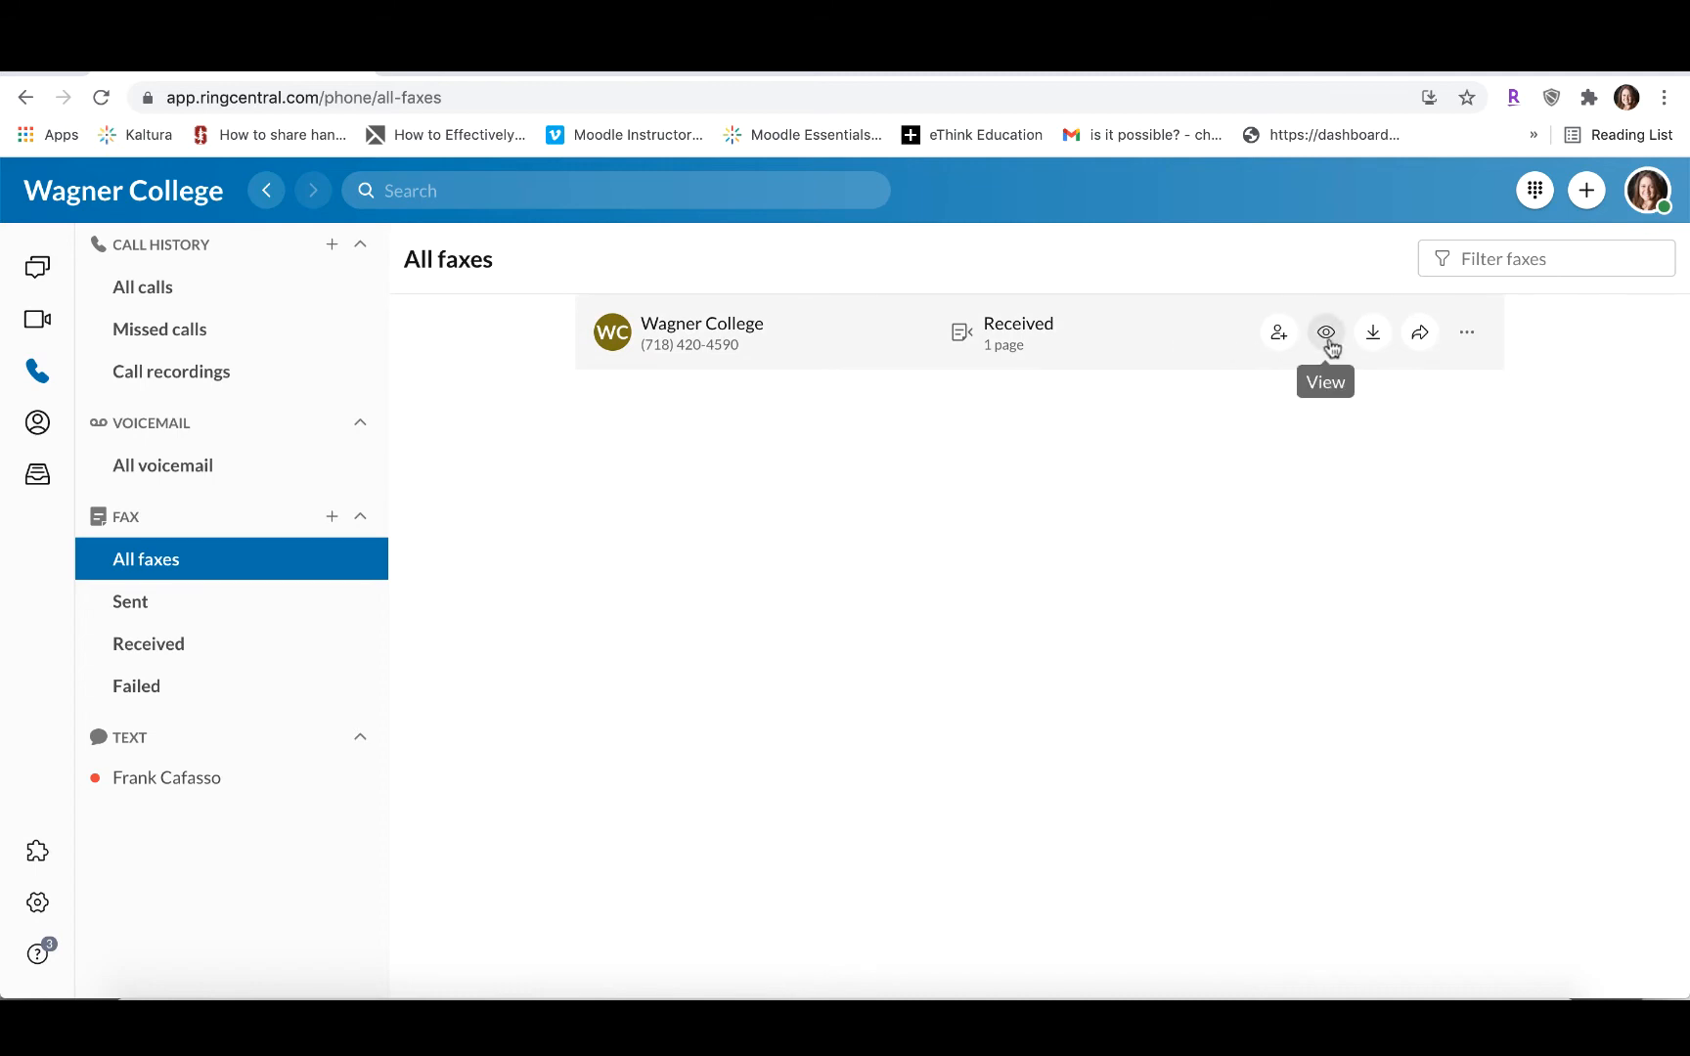
{"action": "left_click", "coordinate": [1324, 332]}
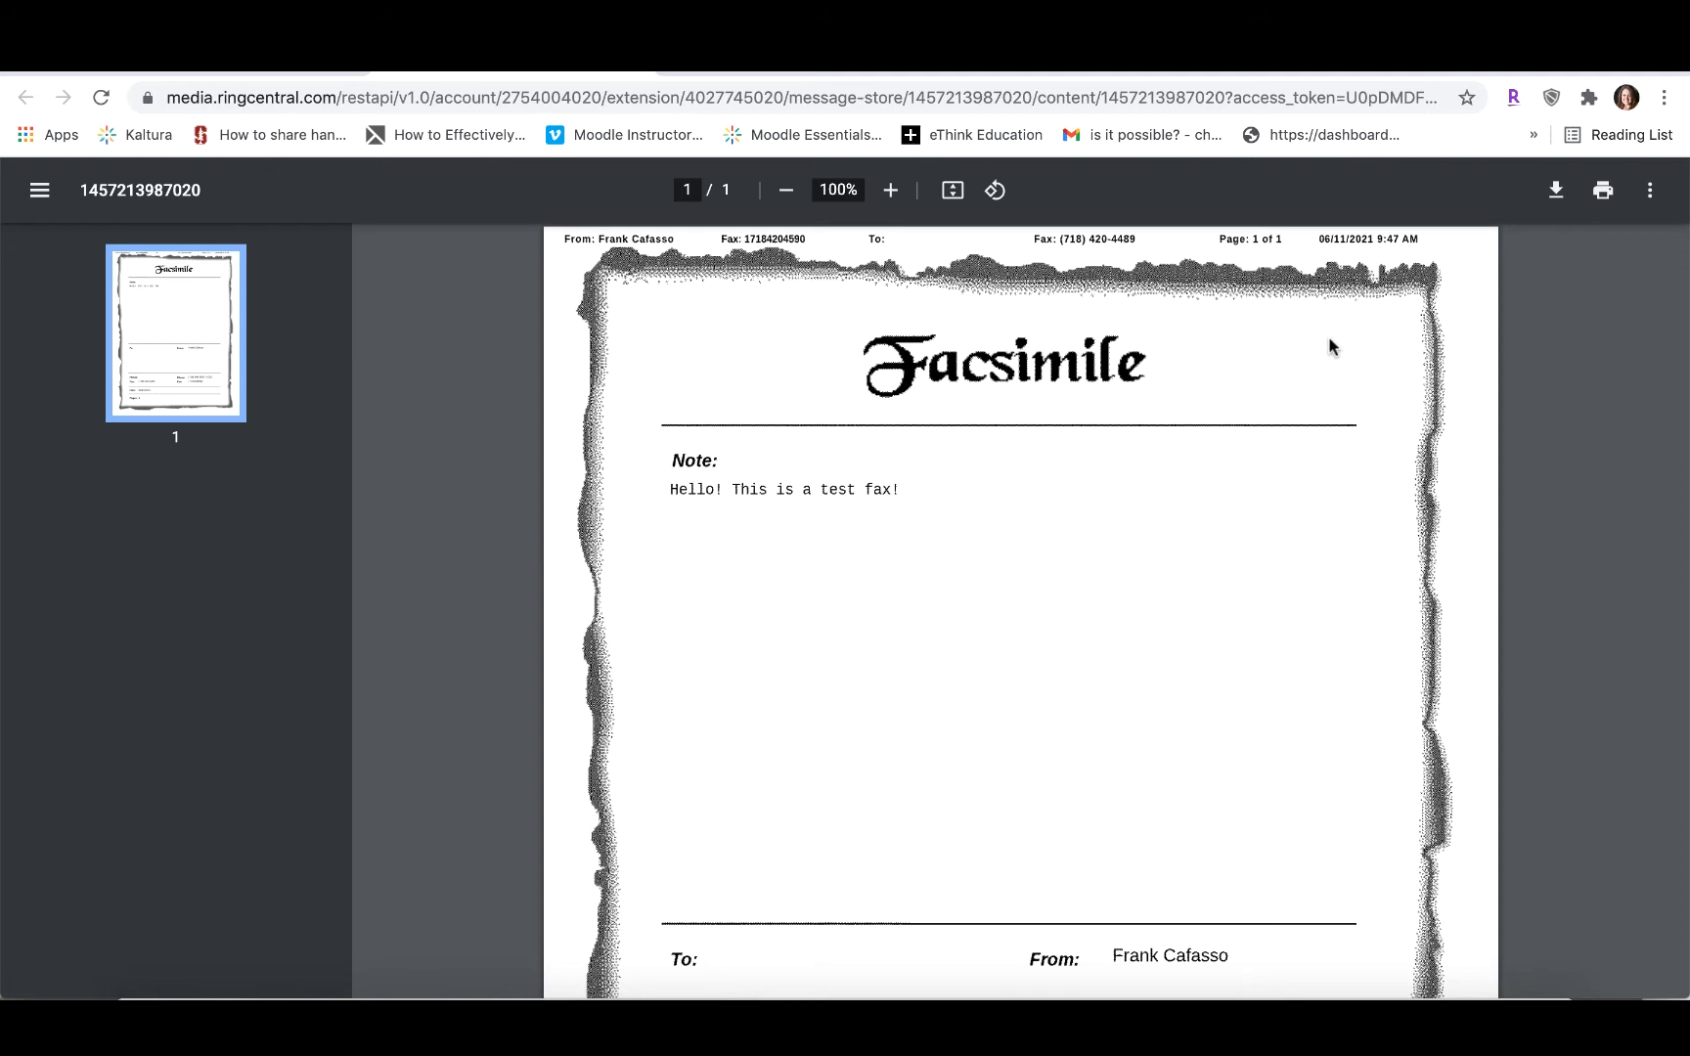
{"action": "mouse_move", "coordinate": [921, 178]}
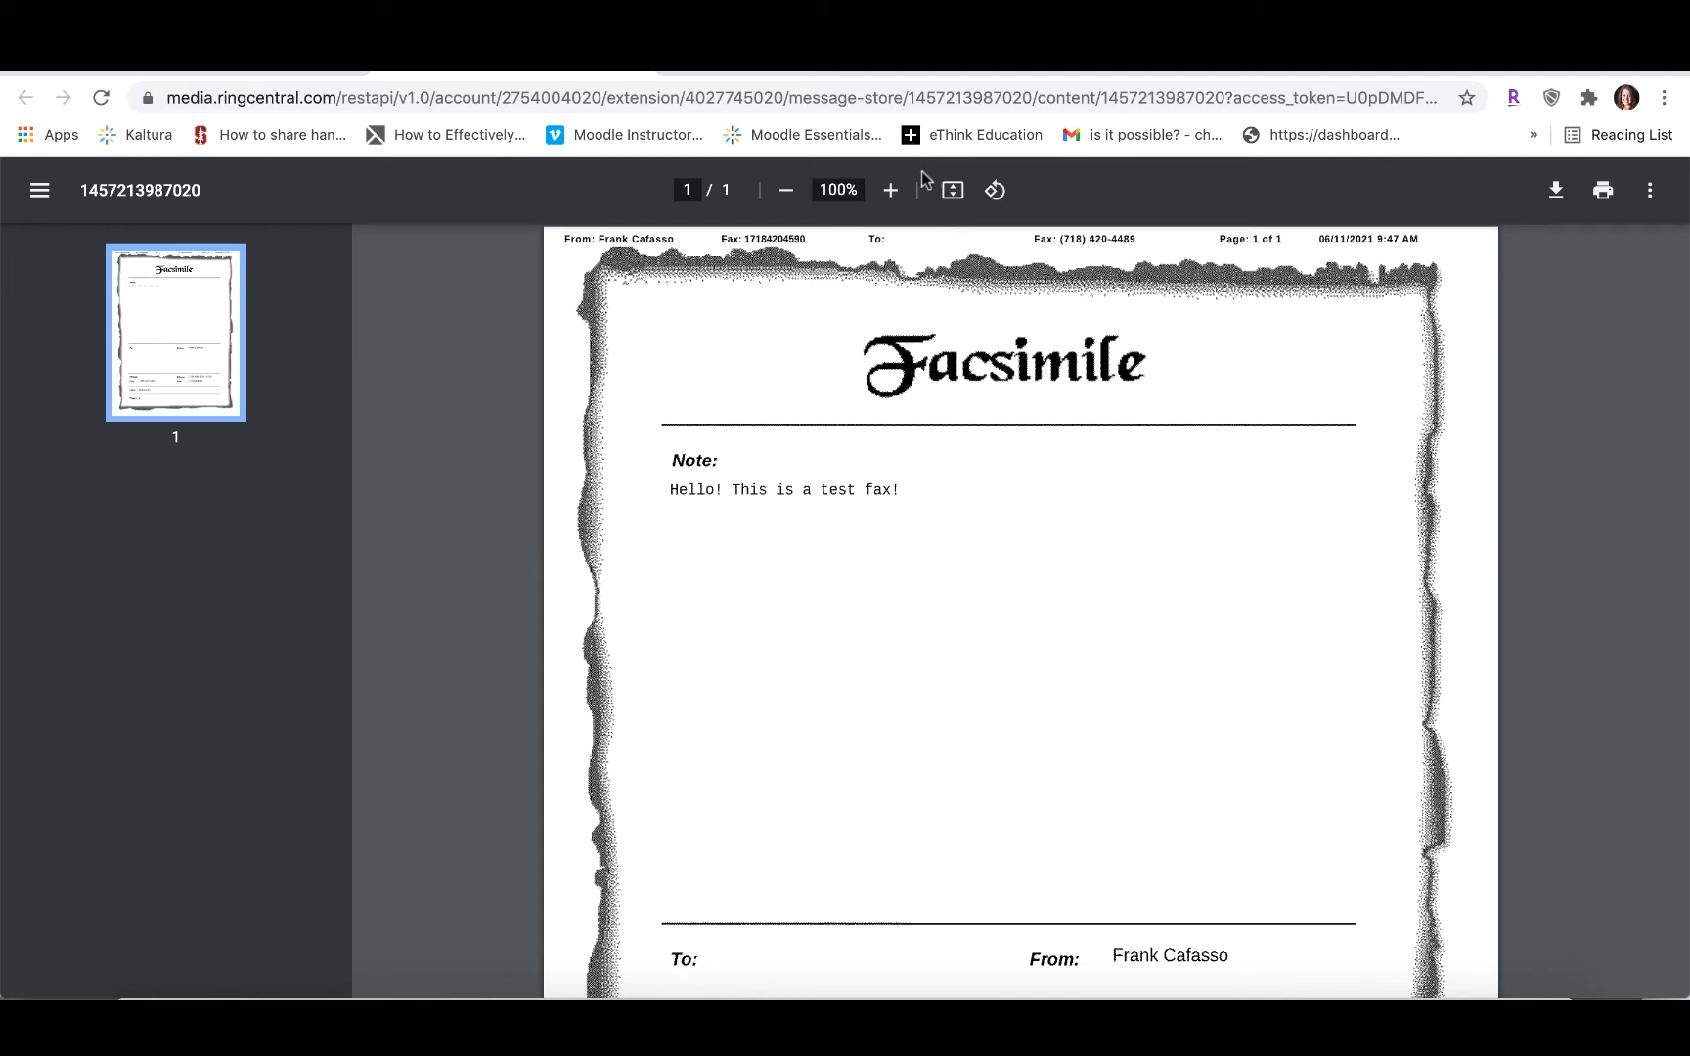
- Return to RingCentral and open a blank New fax form with Ancient cover page
{"action": "left_click", "coordinate": [25, 97]}
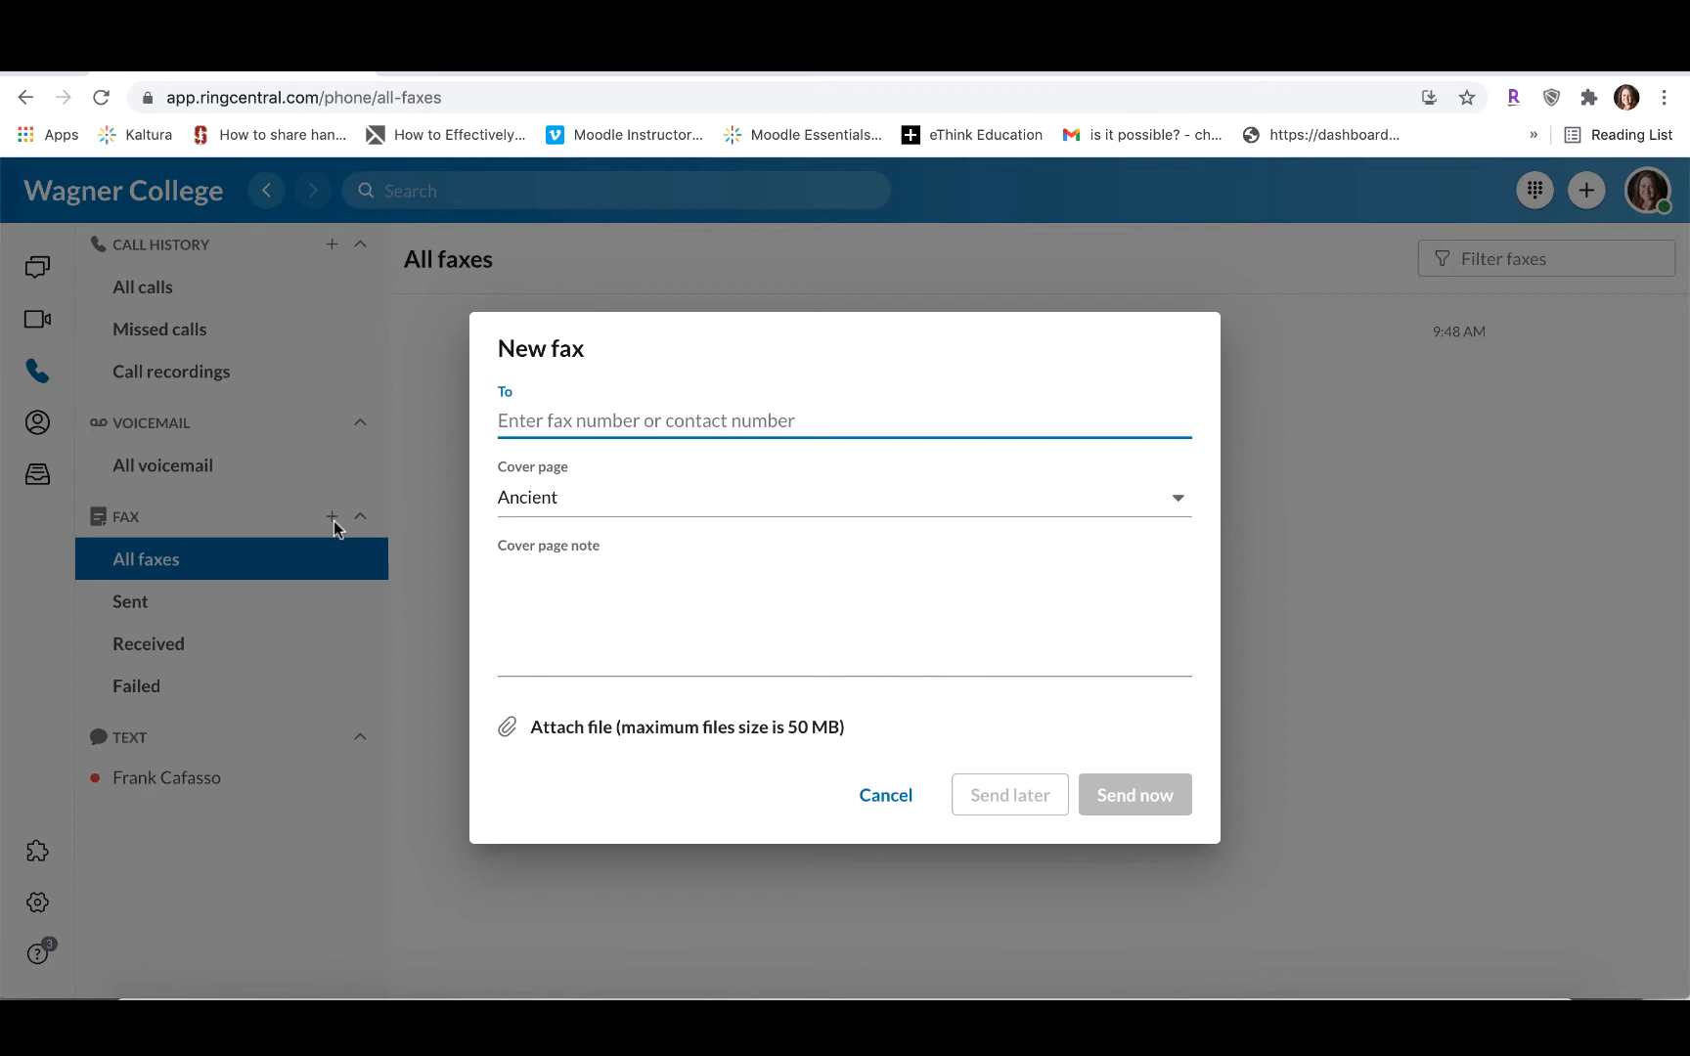
{"action": "type", "text": "frank"}
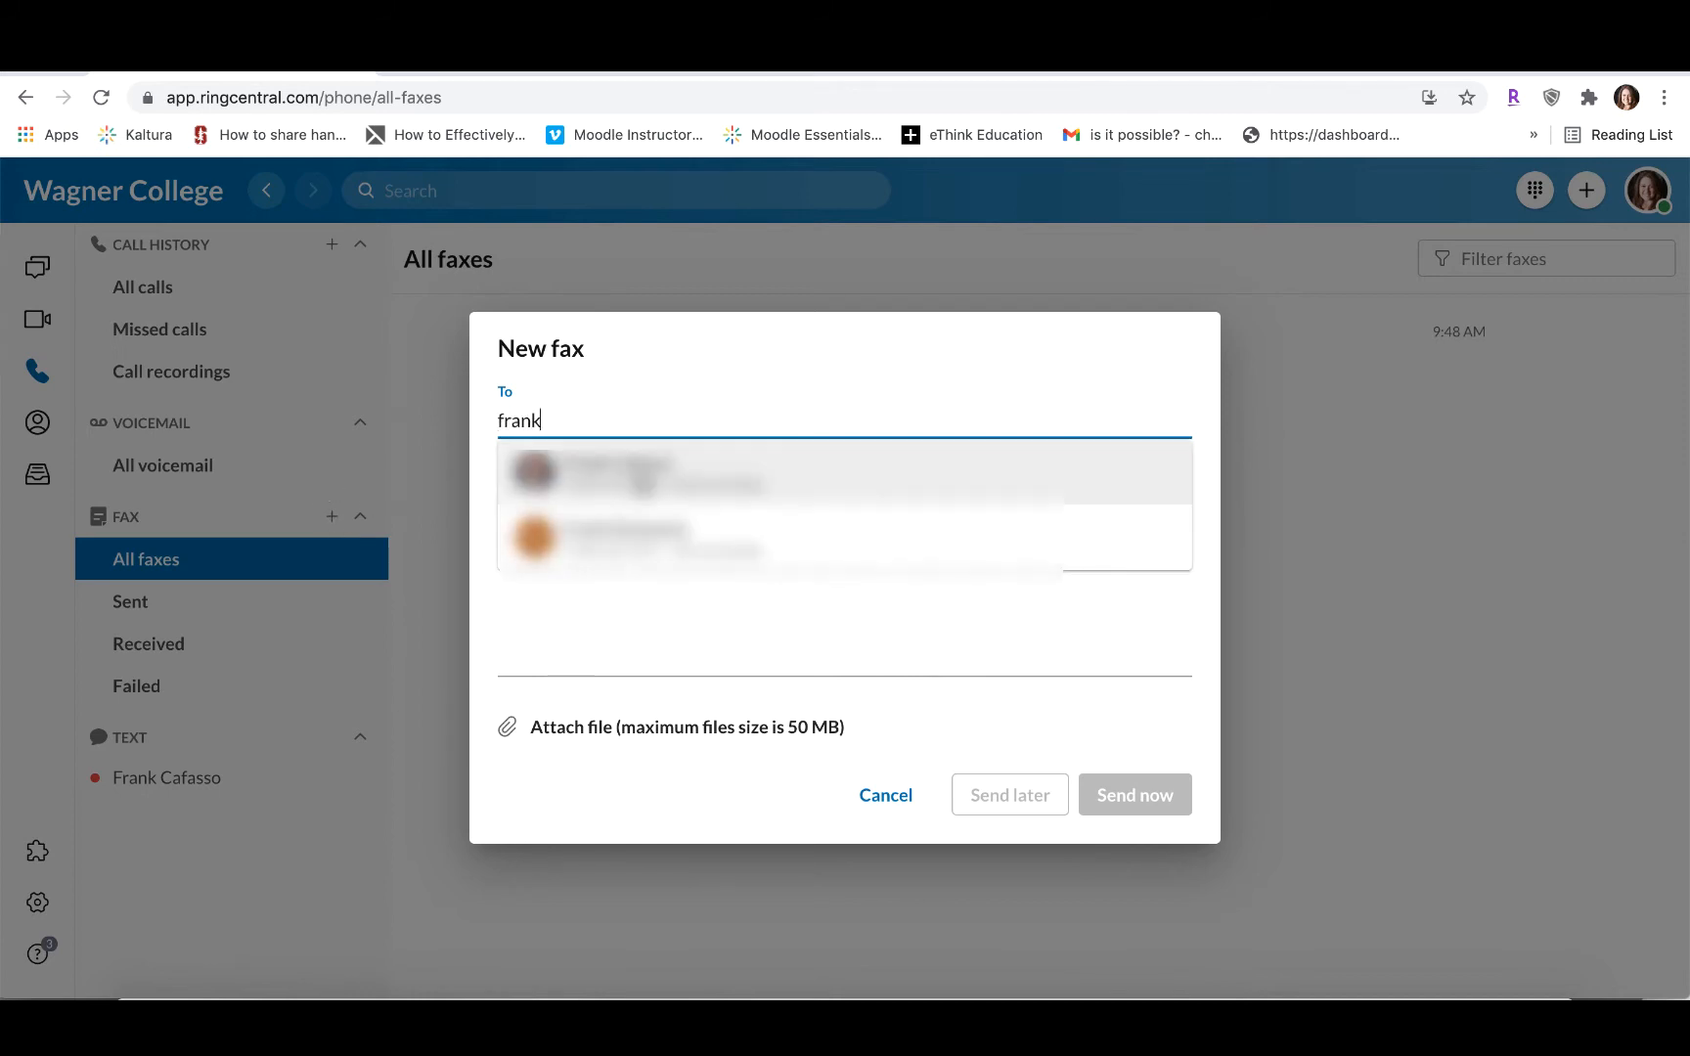
{"action": "left_click", "coordinate": [582, 472]}
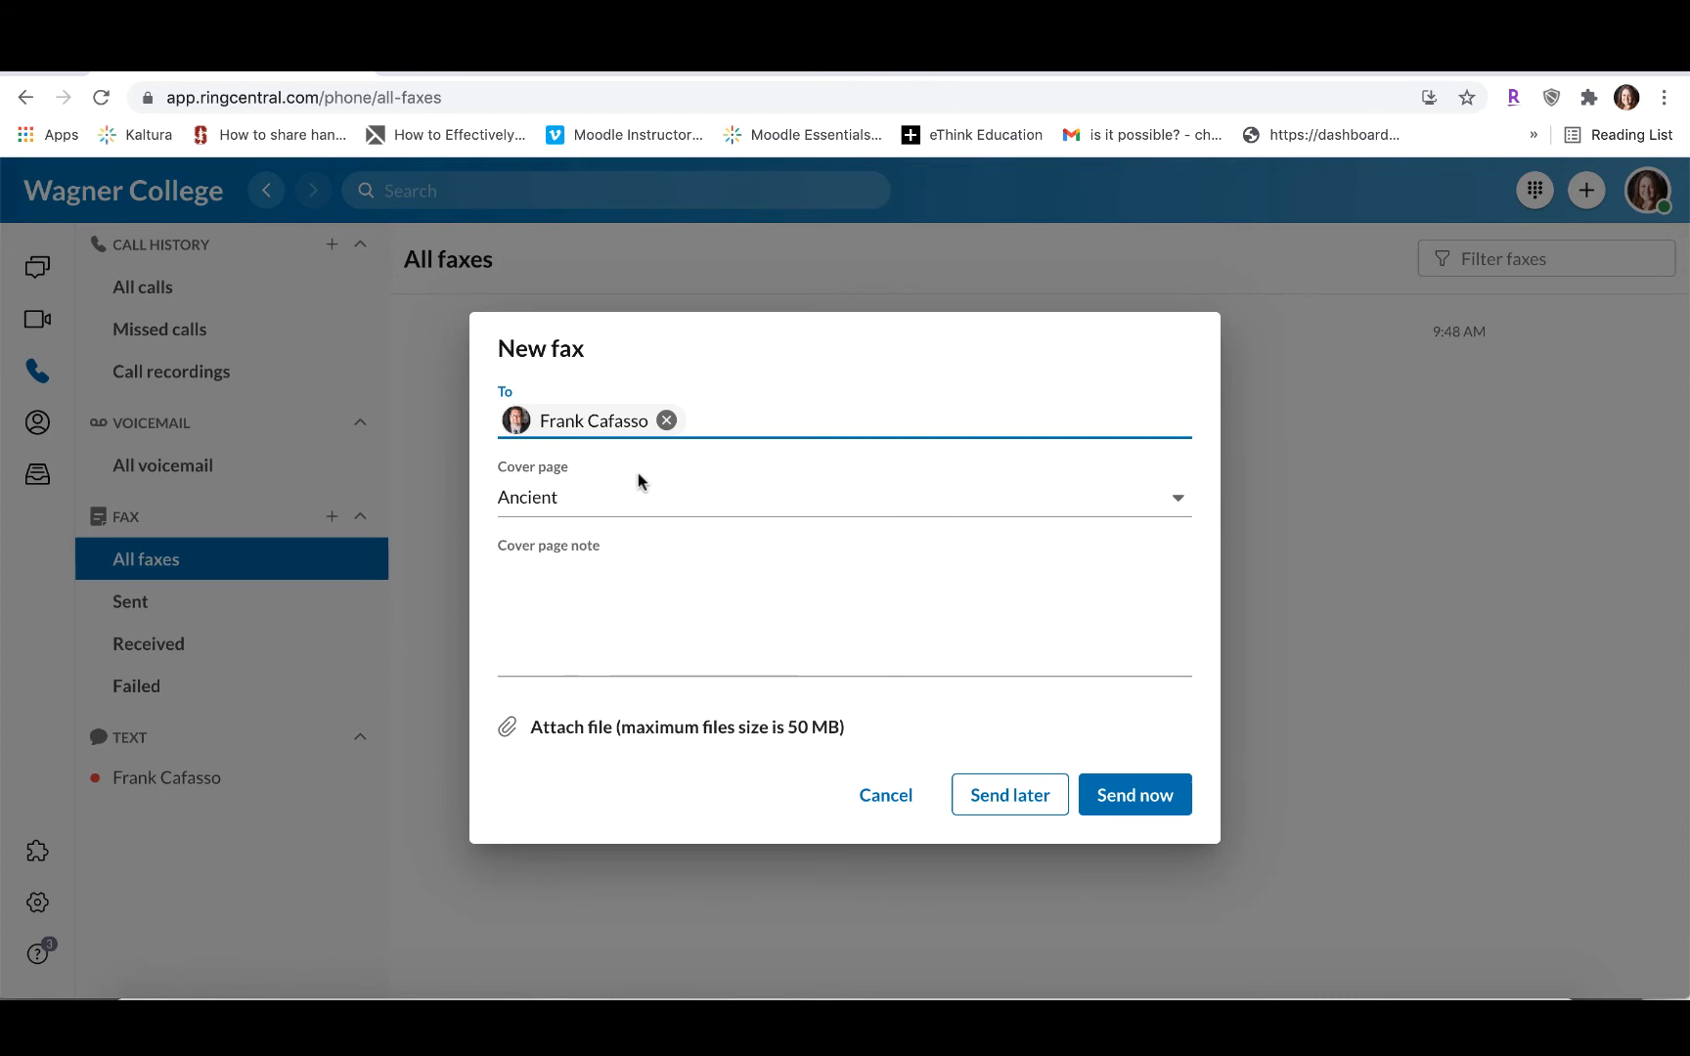
{"action": "type", "text": "202-555-1234"}
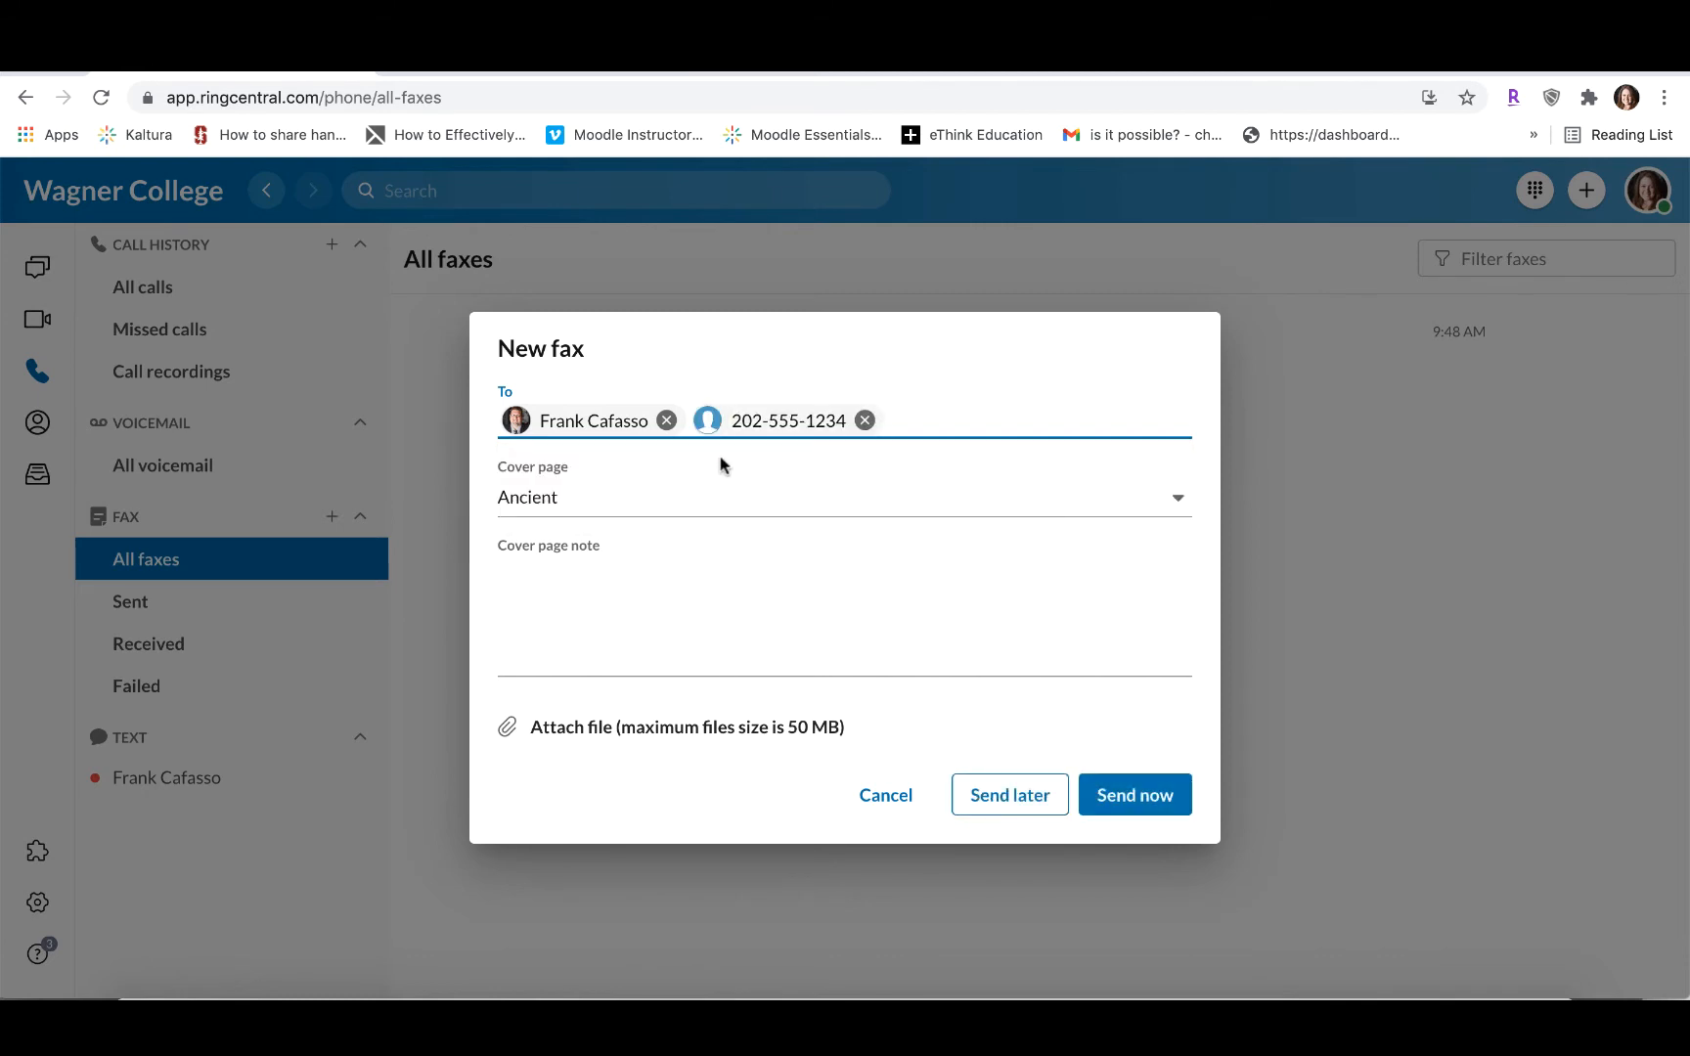
{"action": "mouse_move", "coordinate": [941, 469]}
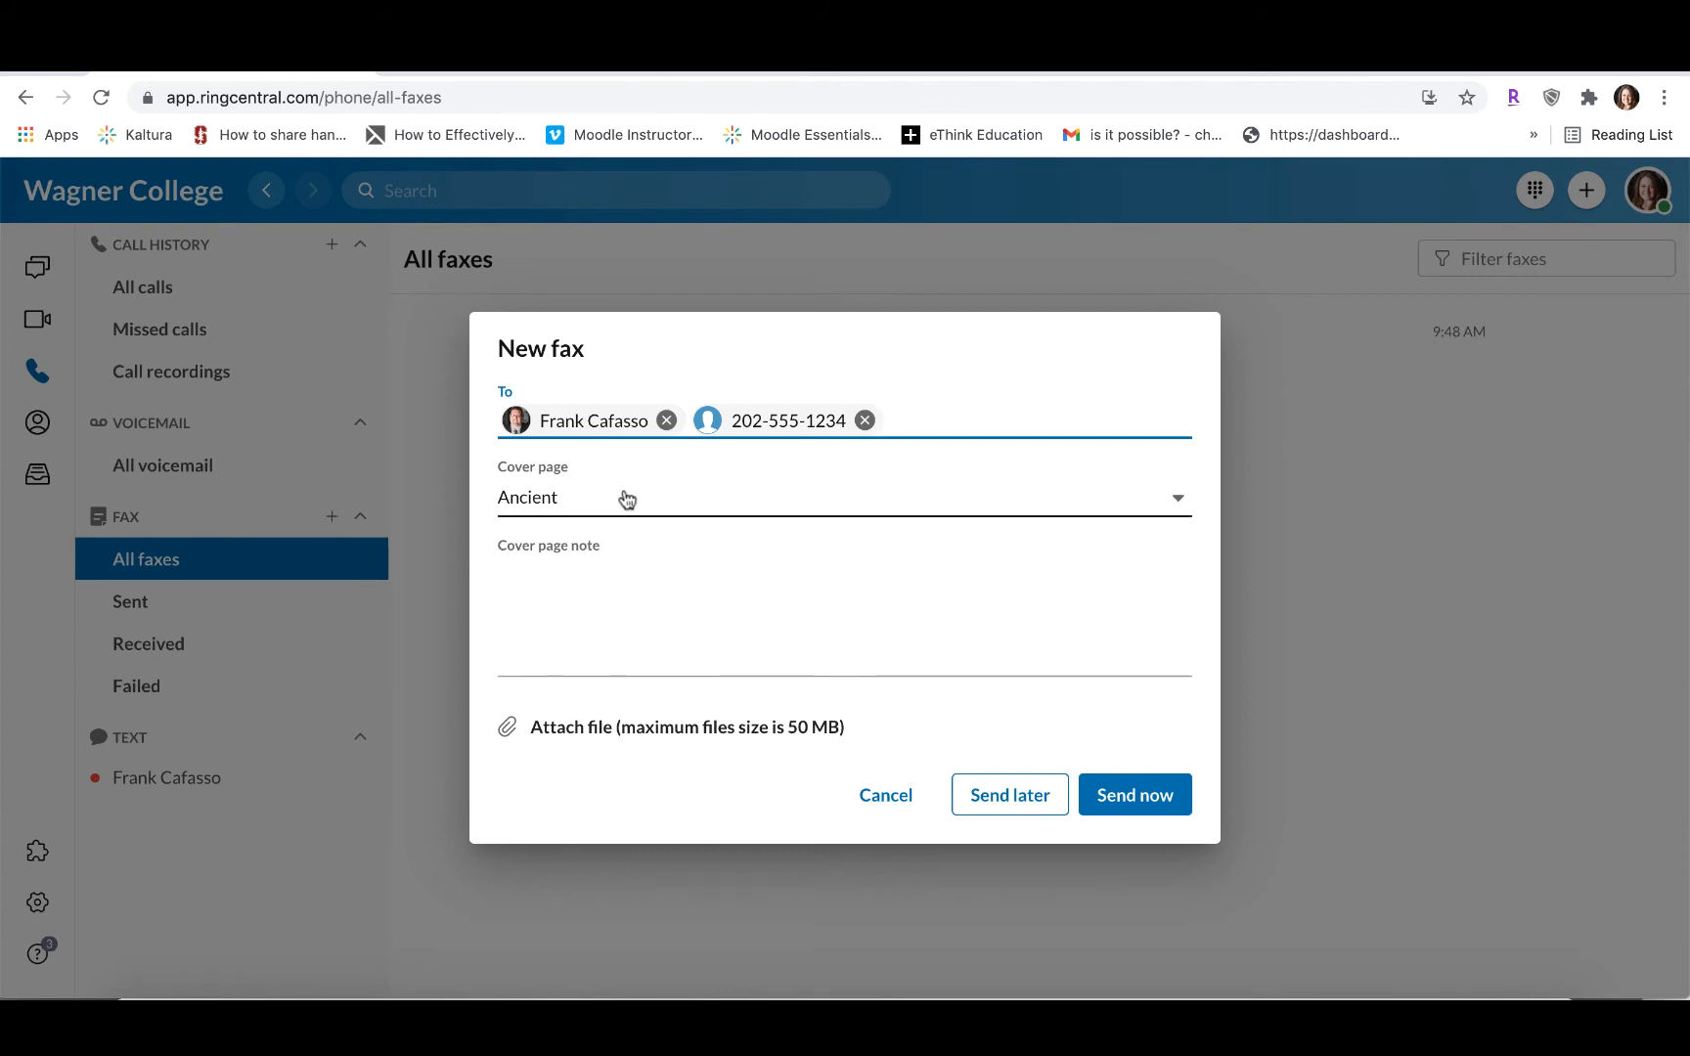
{"action": "mouse_move", "coordinate": [1179, 505]}
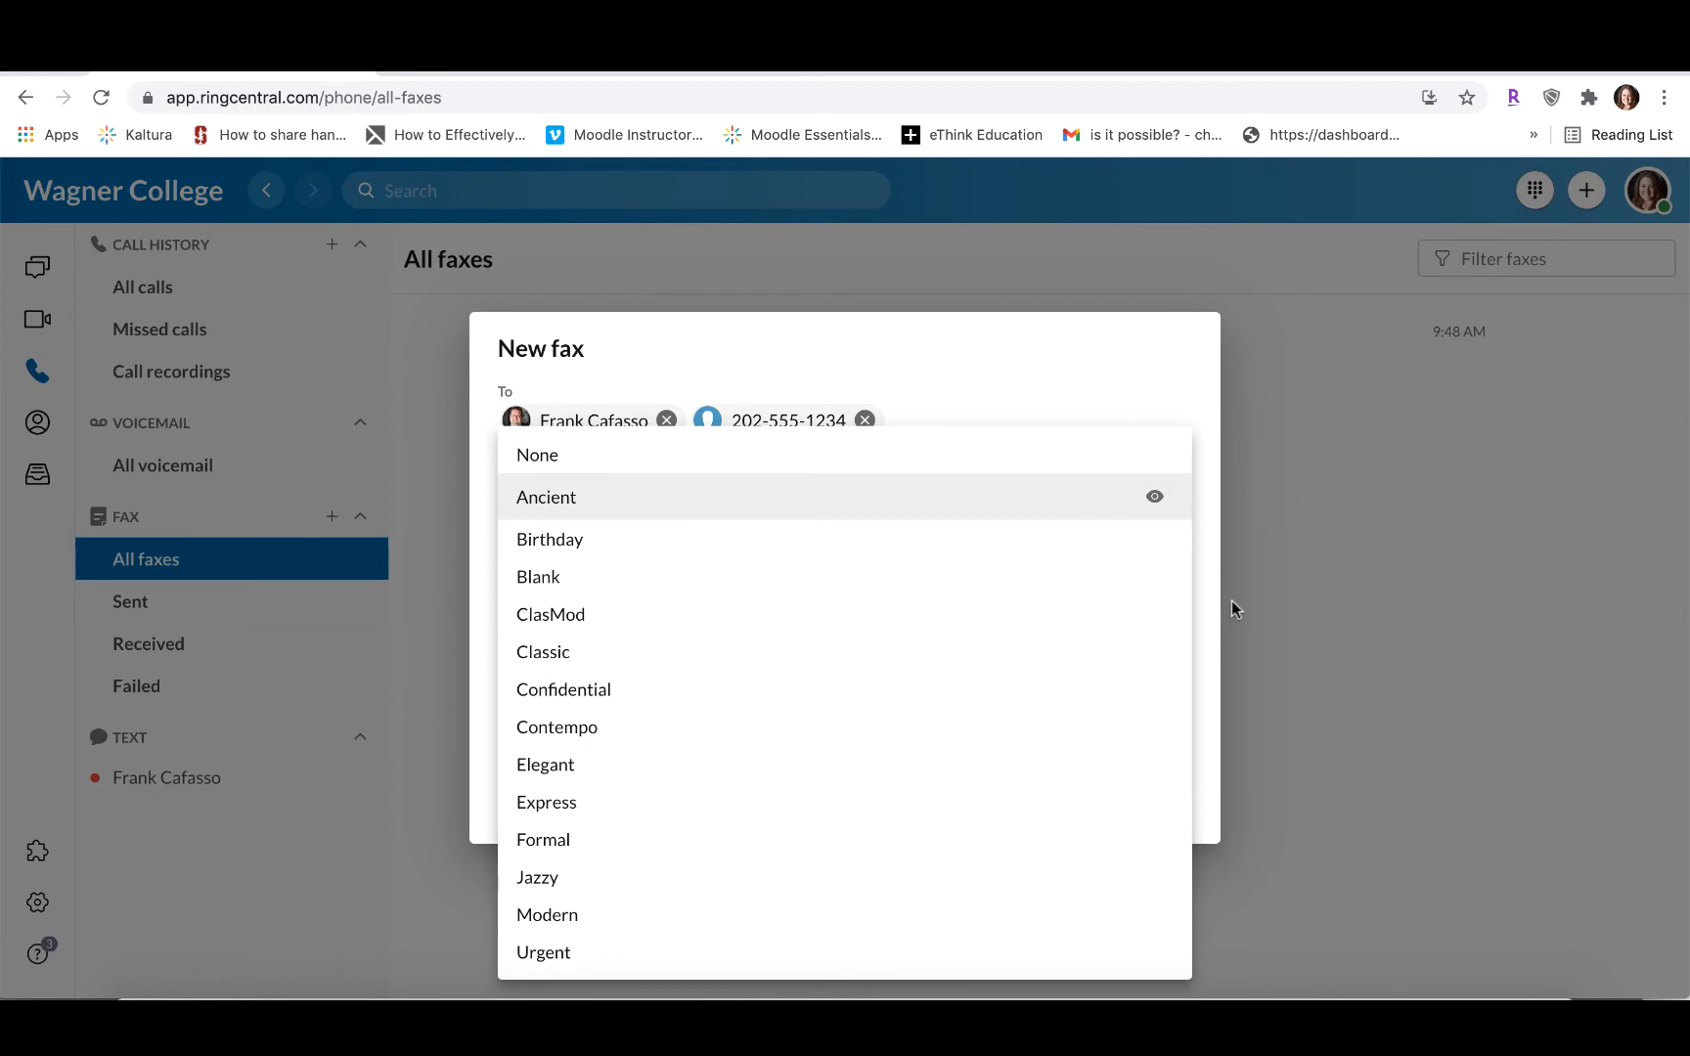
{"action": "mouse_move", "coordinate": [1154, 505]}
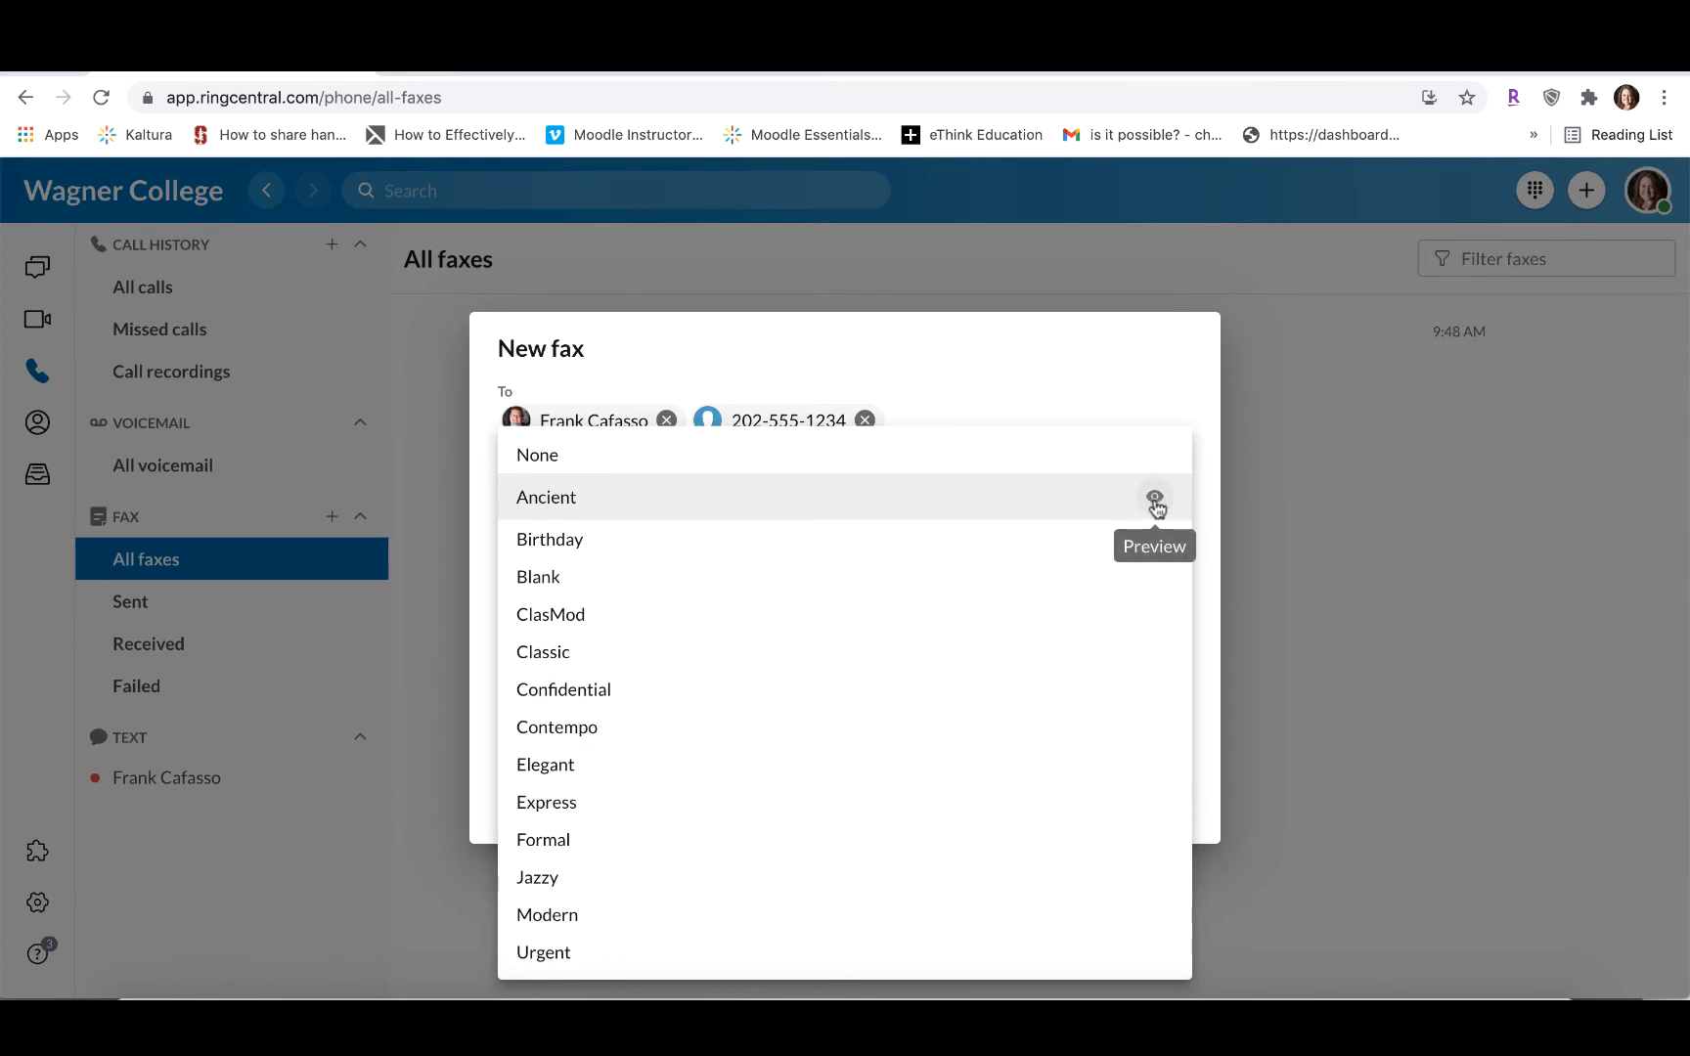
{"action": "left_click", "coordinate": [545, 497]}
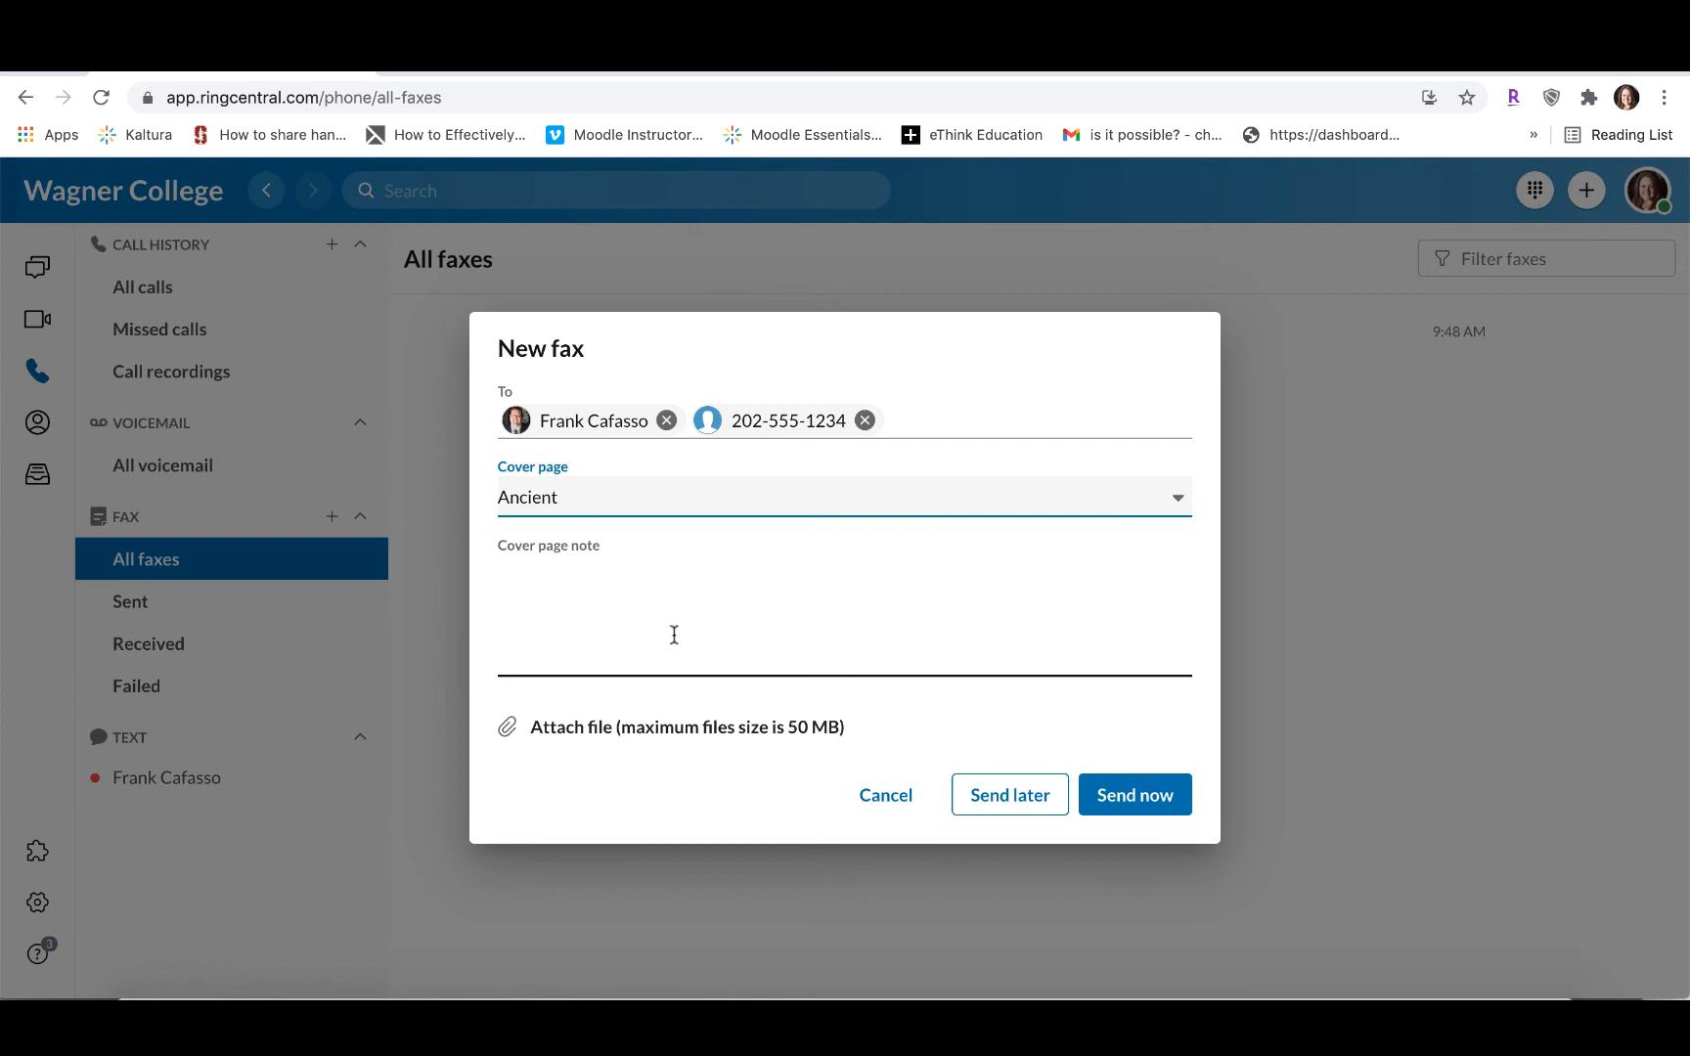
{"action": "mouse_move", "coordinate": [663, 579]}
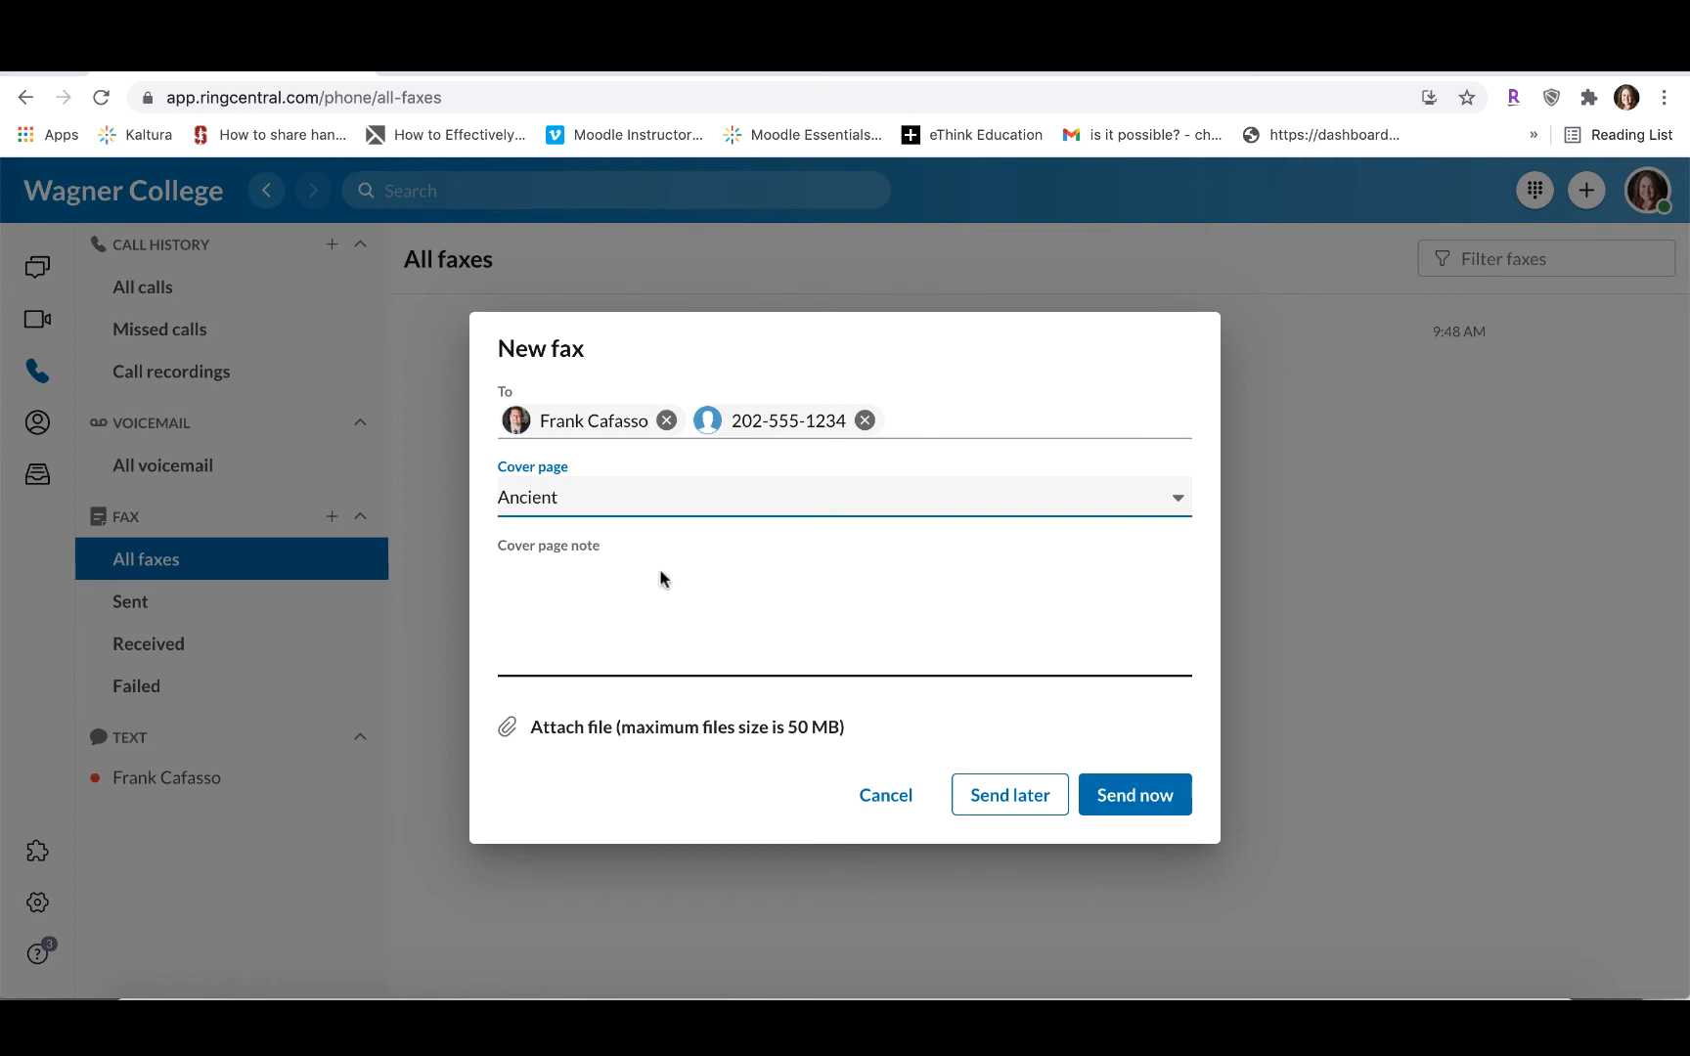
{"action": "mouse_move", "coordinate": [679, 582]}
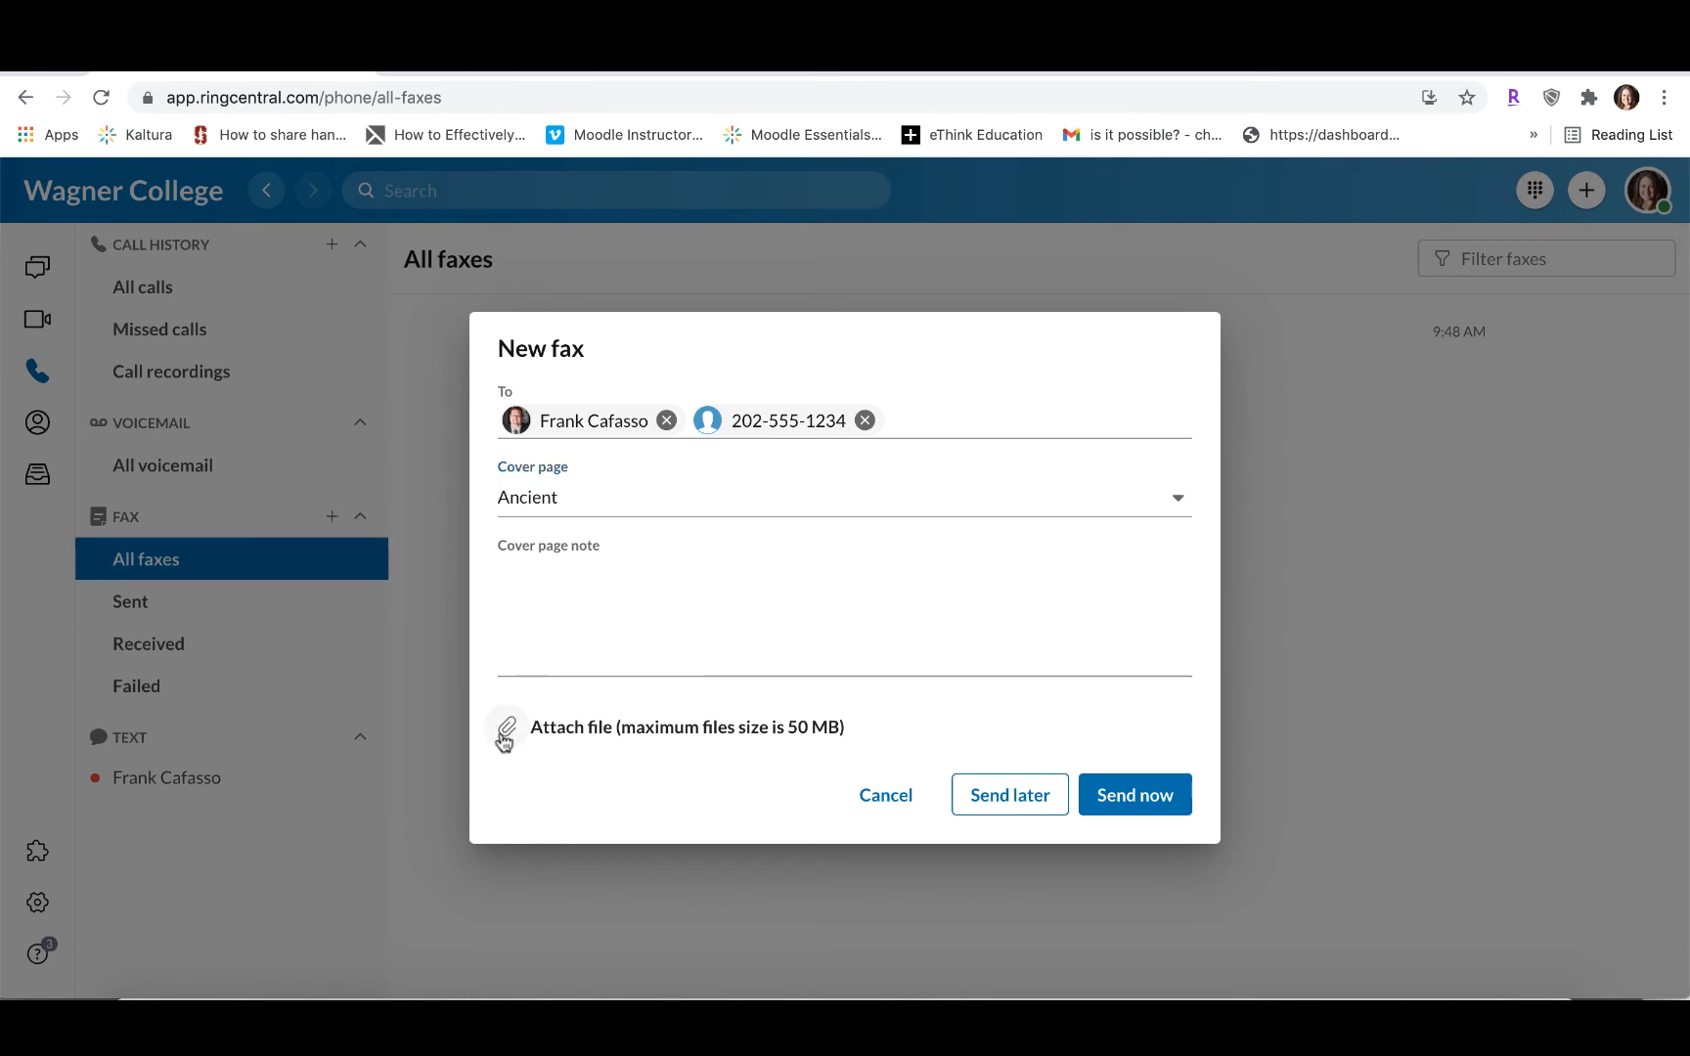
- Attach Moodle 3.4 Lesson Plan-Assignment Example.docx and Moodle 3.4 Guide for Students.docx
{"action": "left_click", "coordinate": [503, 727]}
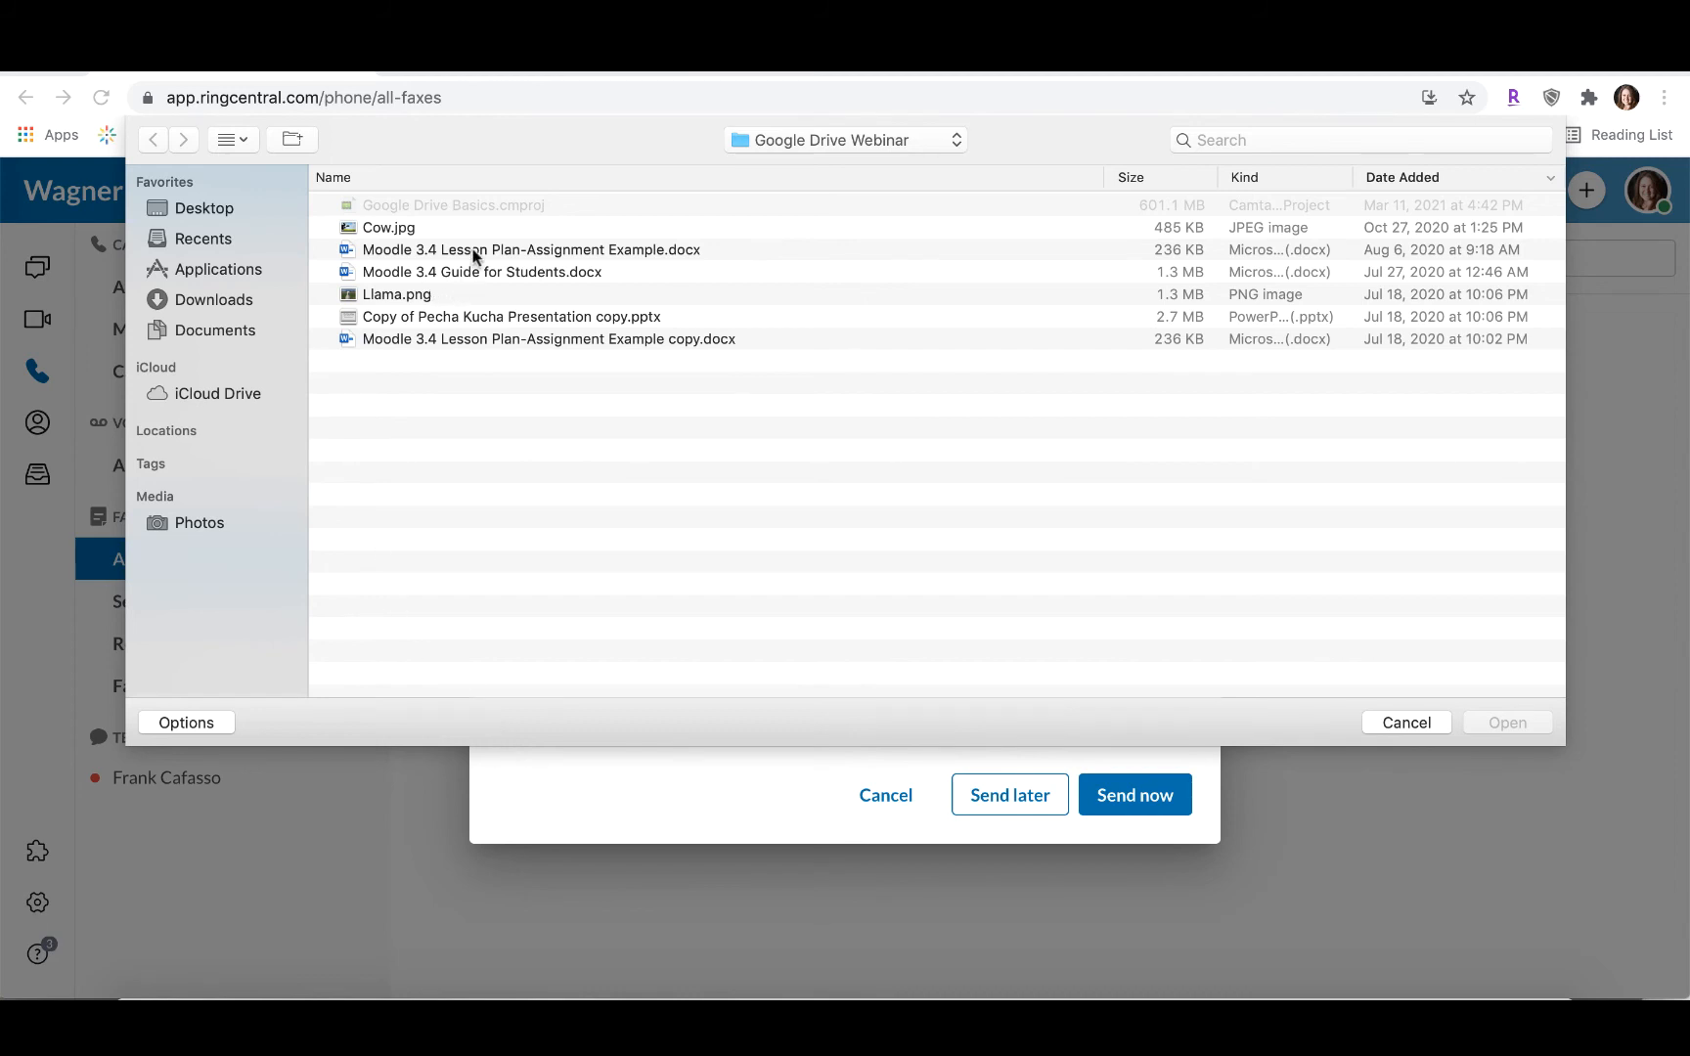
{"action": "left_click", "coordinate": [482, 272]}
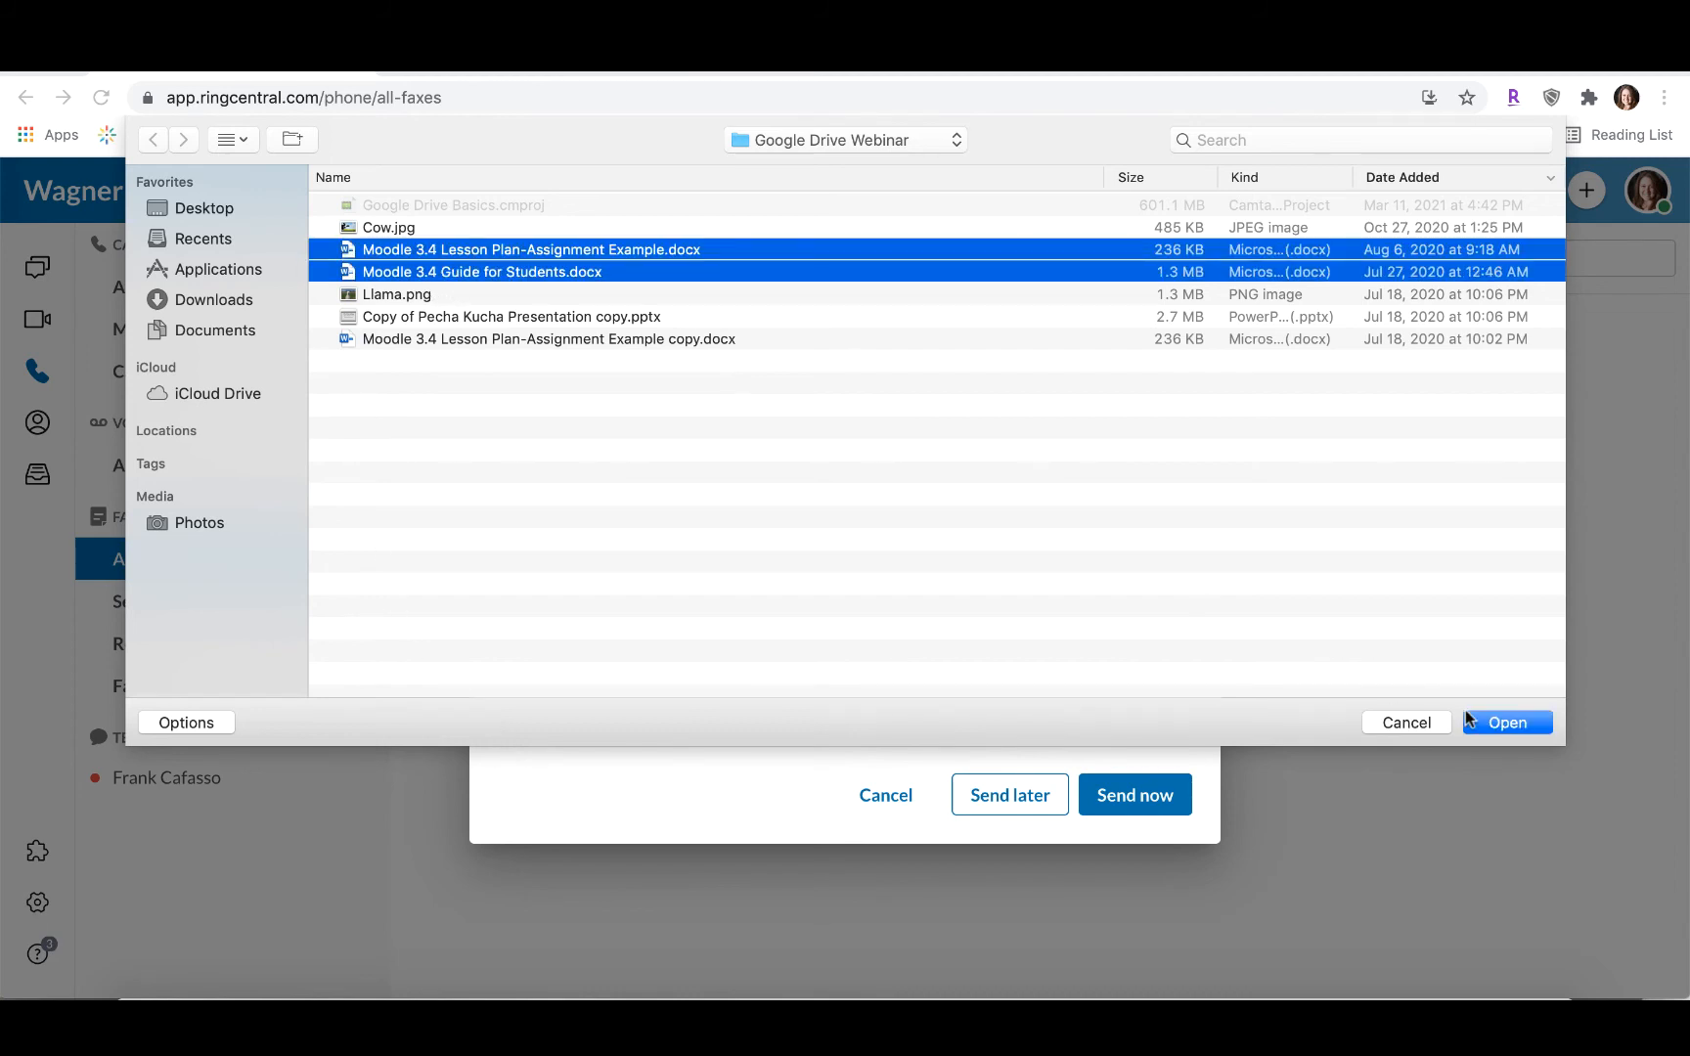
{"action": "left_click", "coordinate": [1507, 721]}
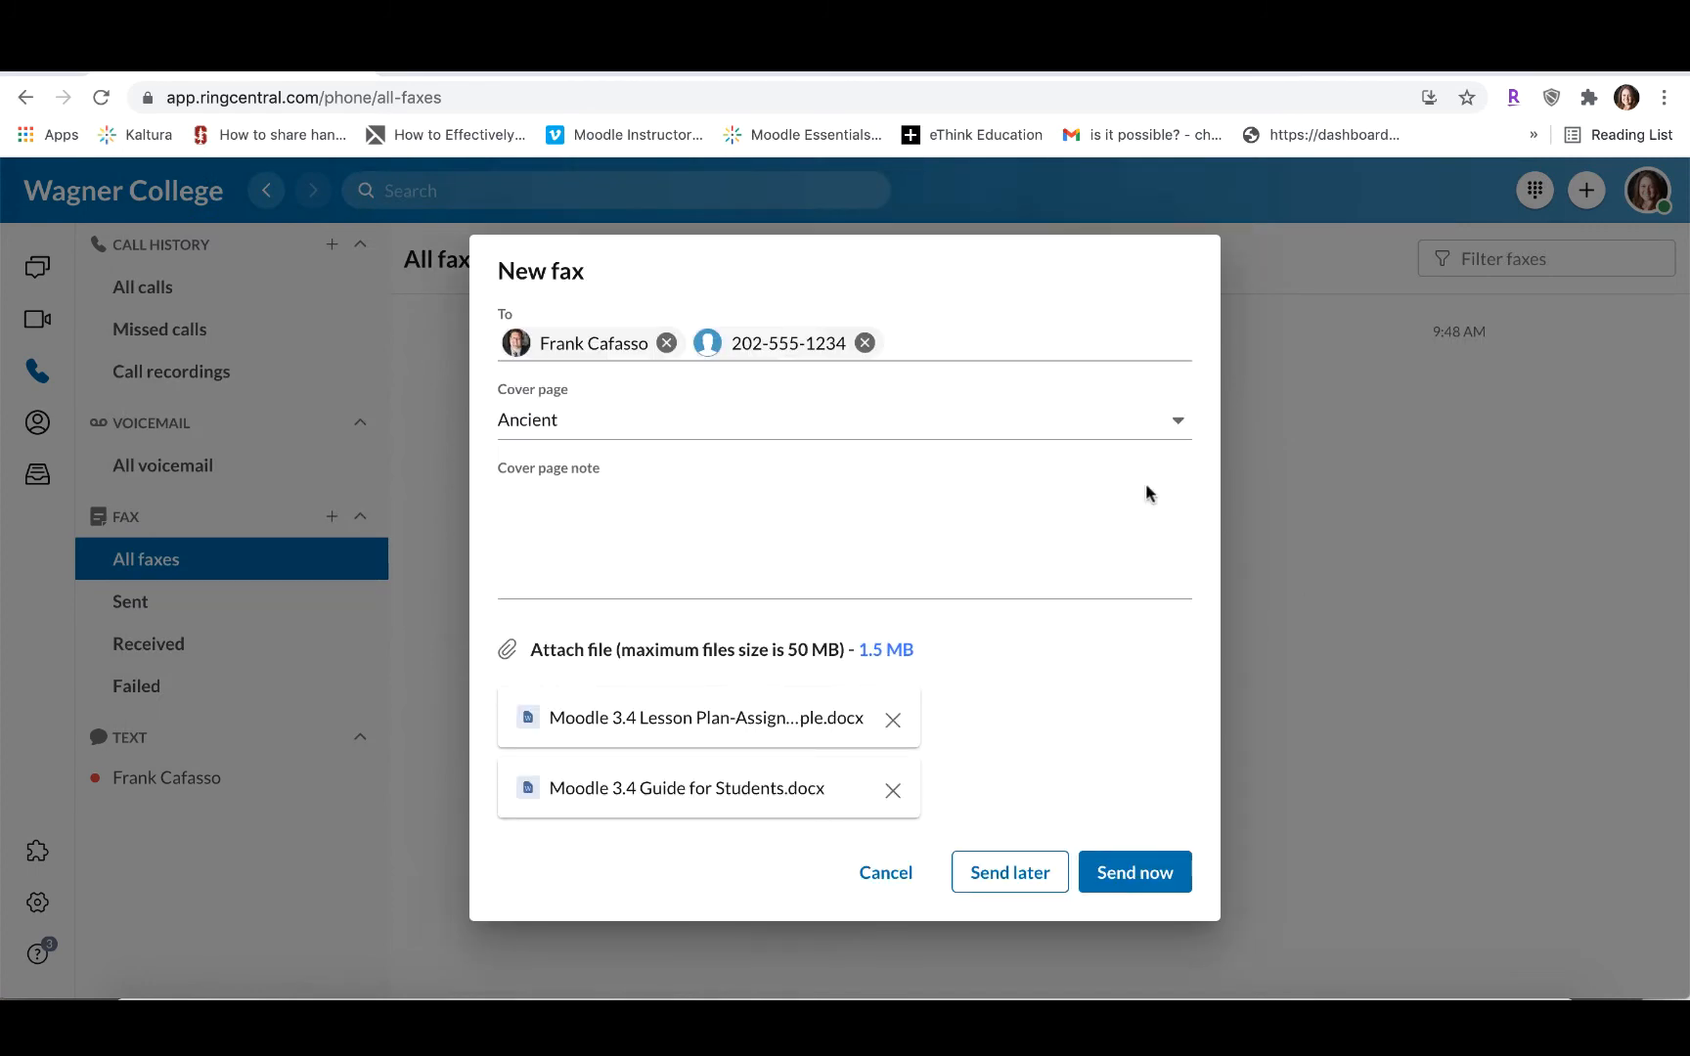
{"action": "mouse_move", "coordinate": [1196, 809]}
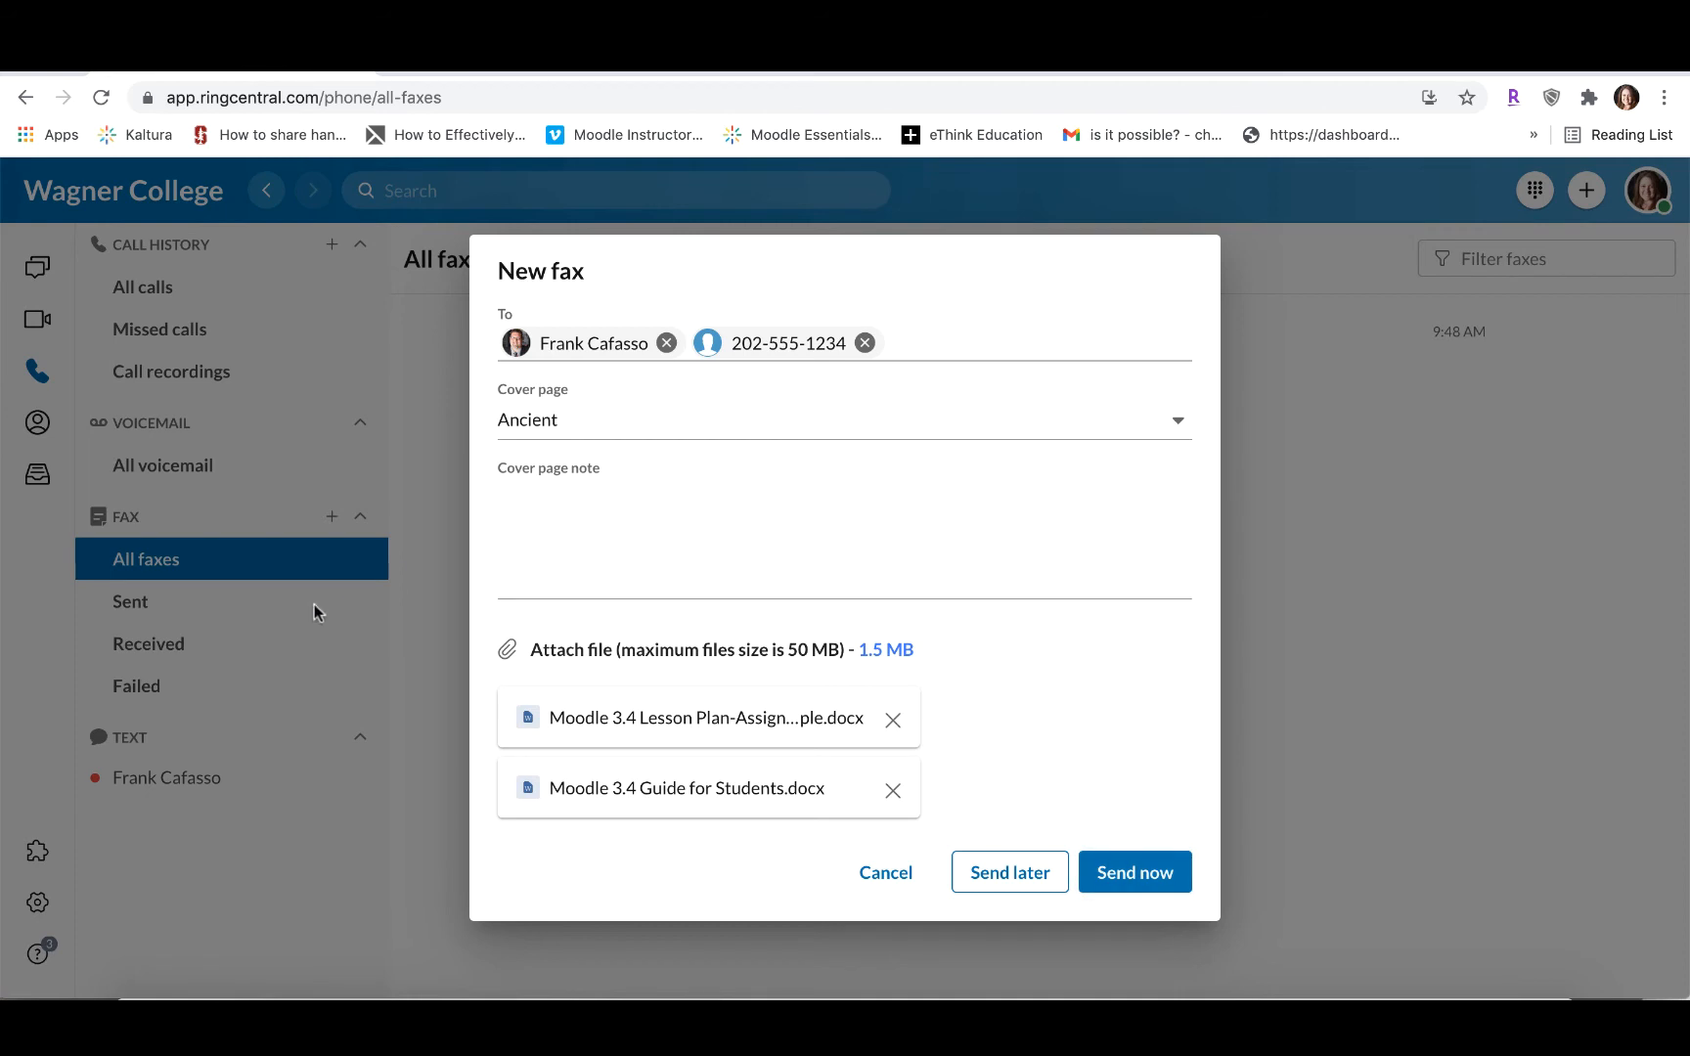
{"action": "mouse_move", "coordinate": [127, 623]}
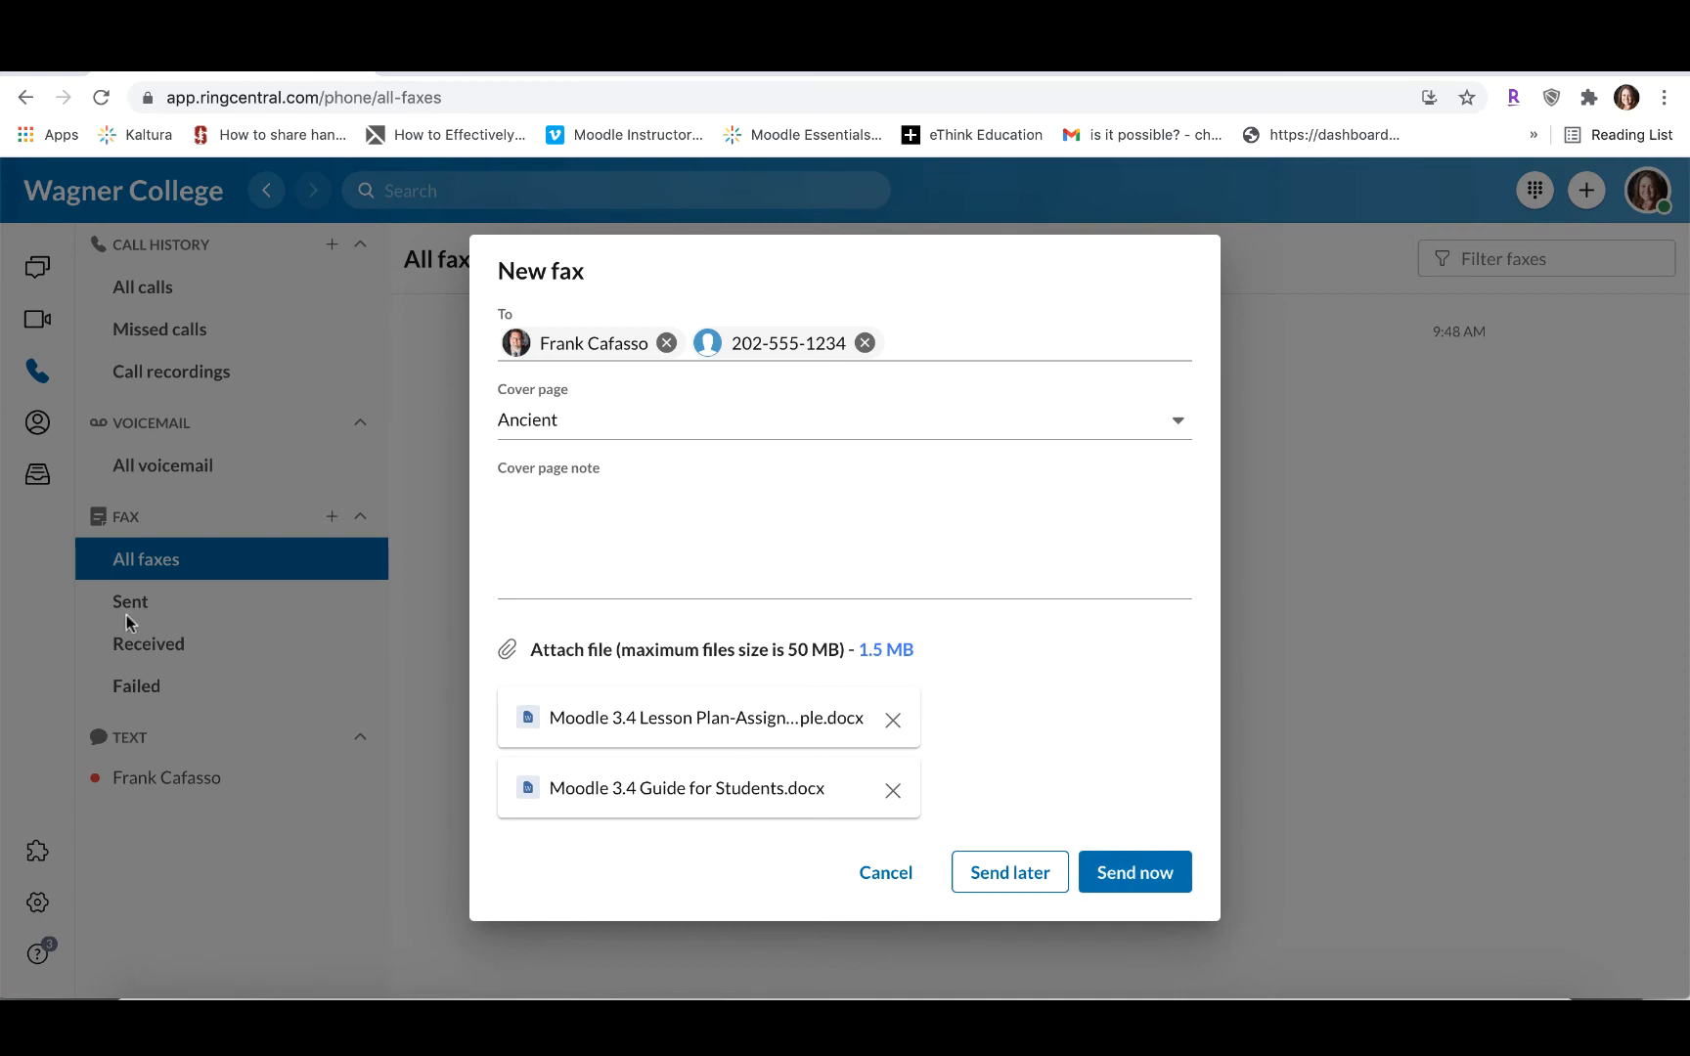
{"action": "mouse_move", "coordinate": [151, 690]}
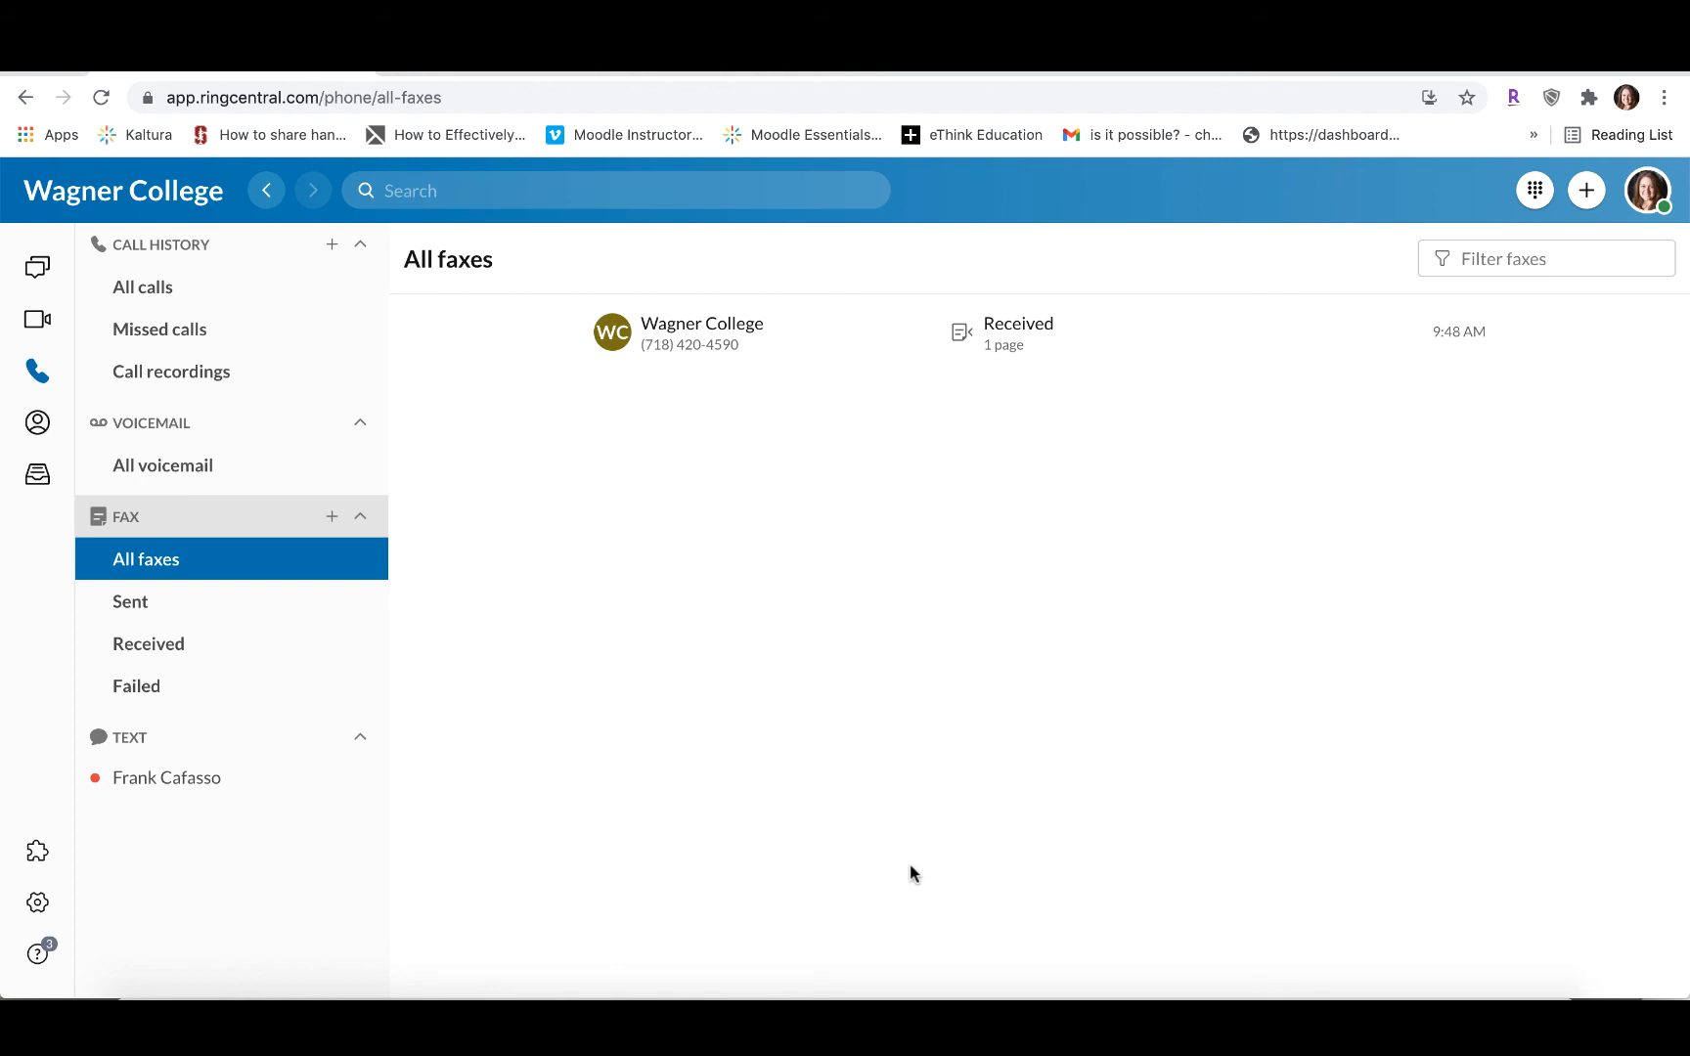
{"action": "mouse_move", "coordinate": [1585, 190]}
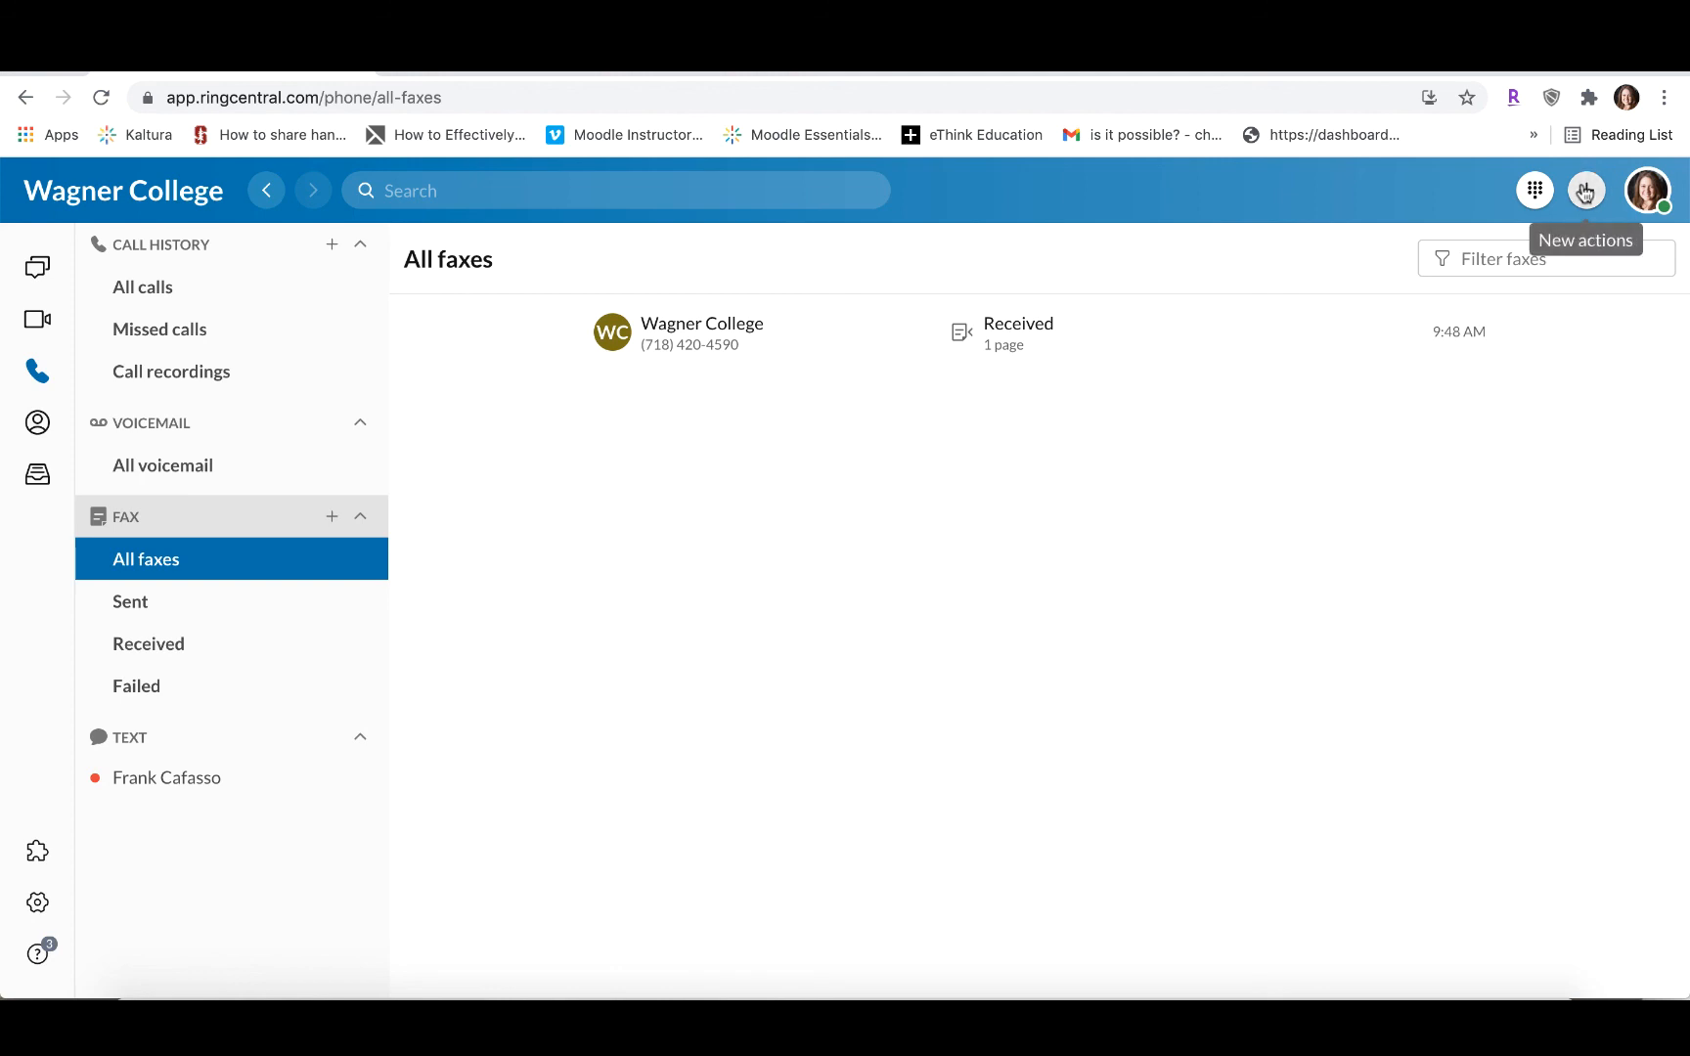
- Choose Send new fax from the + New menu to reopen the filled form
{"action": "left_click", "coordinate": [1584, 190]}
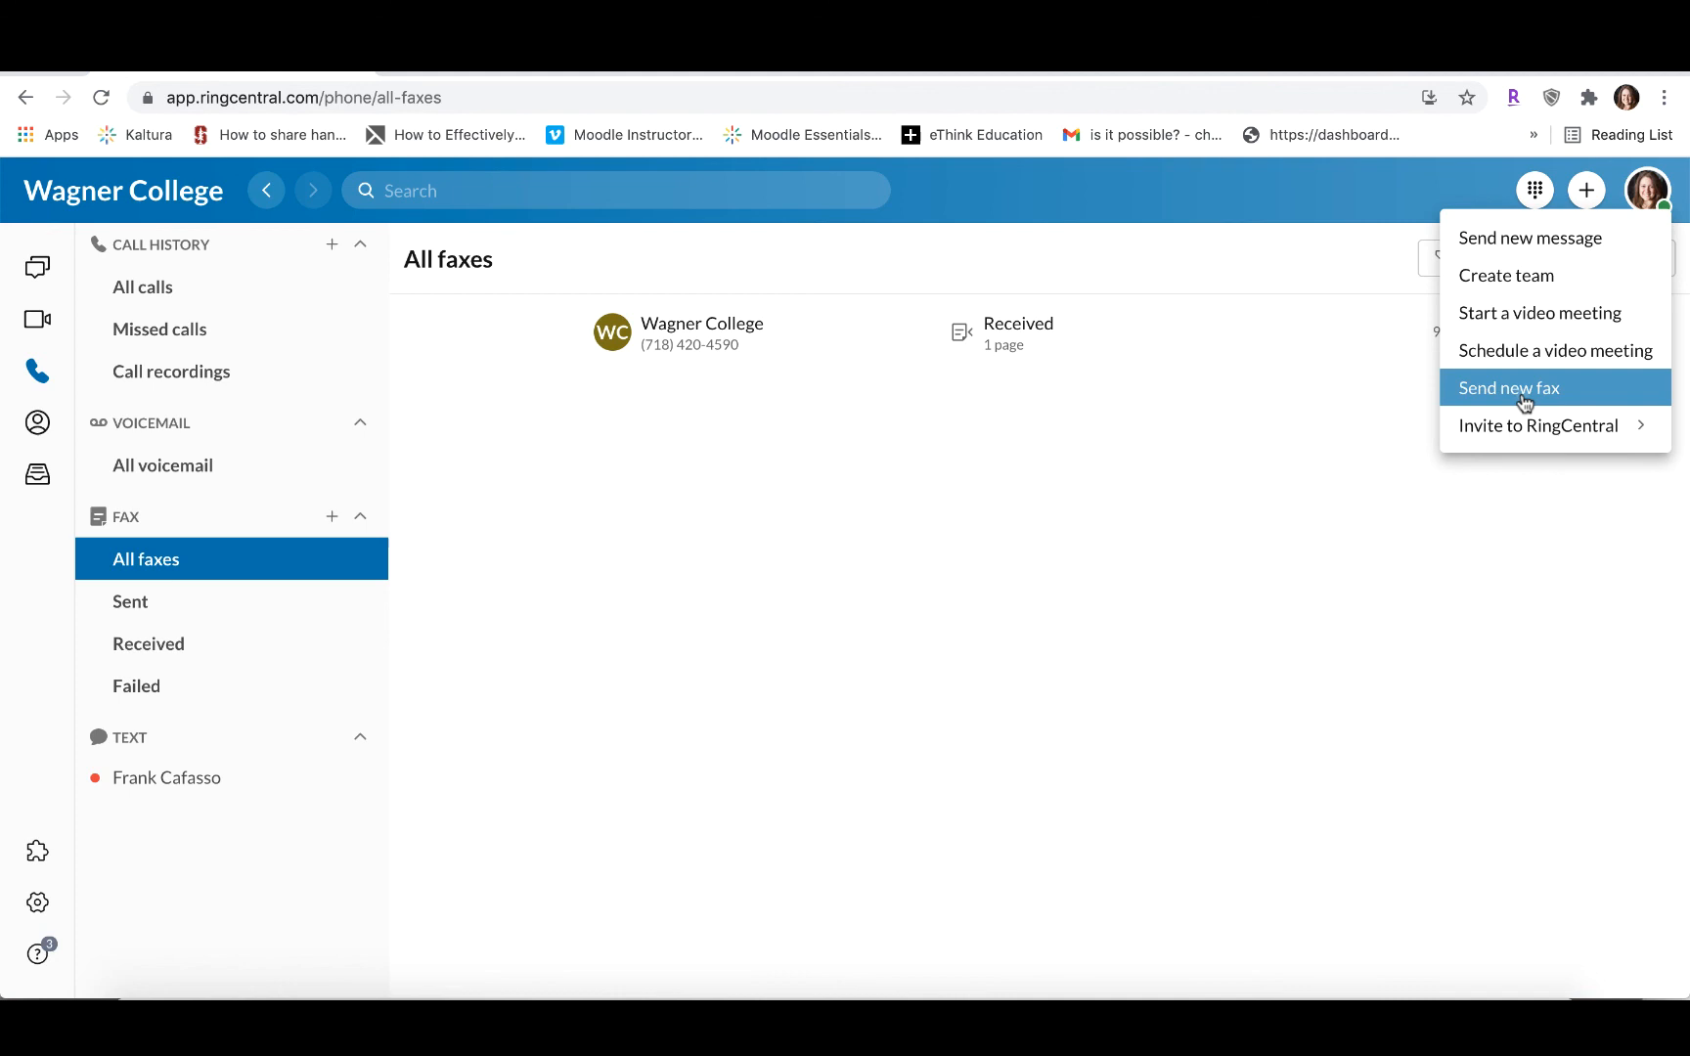
{"action": "left_click", "coordinate": [1509, 388]}
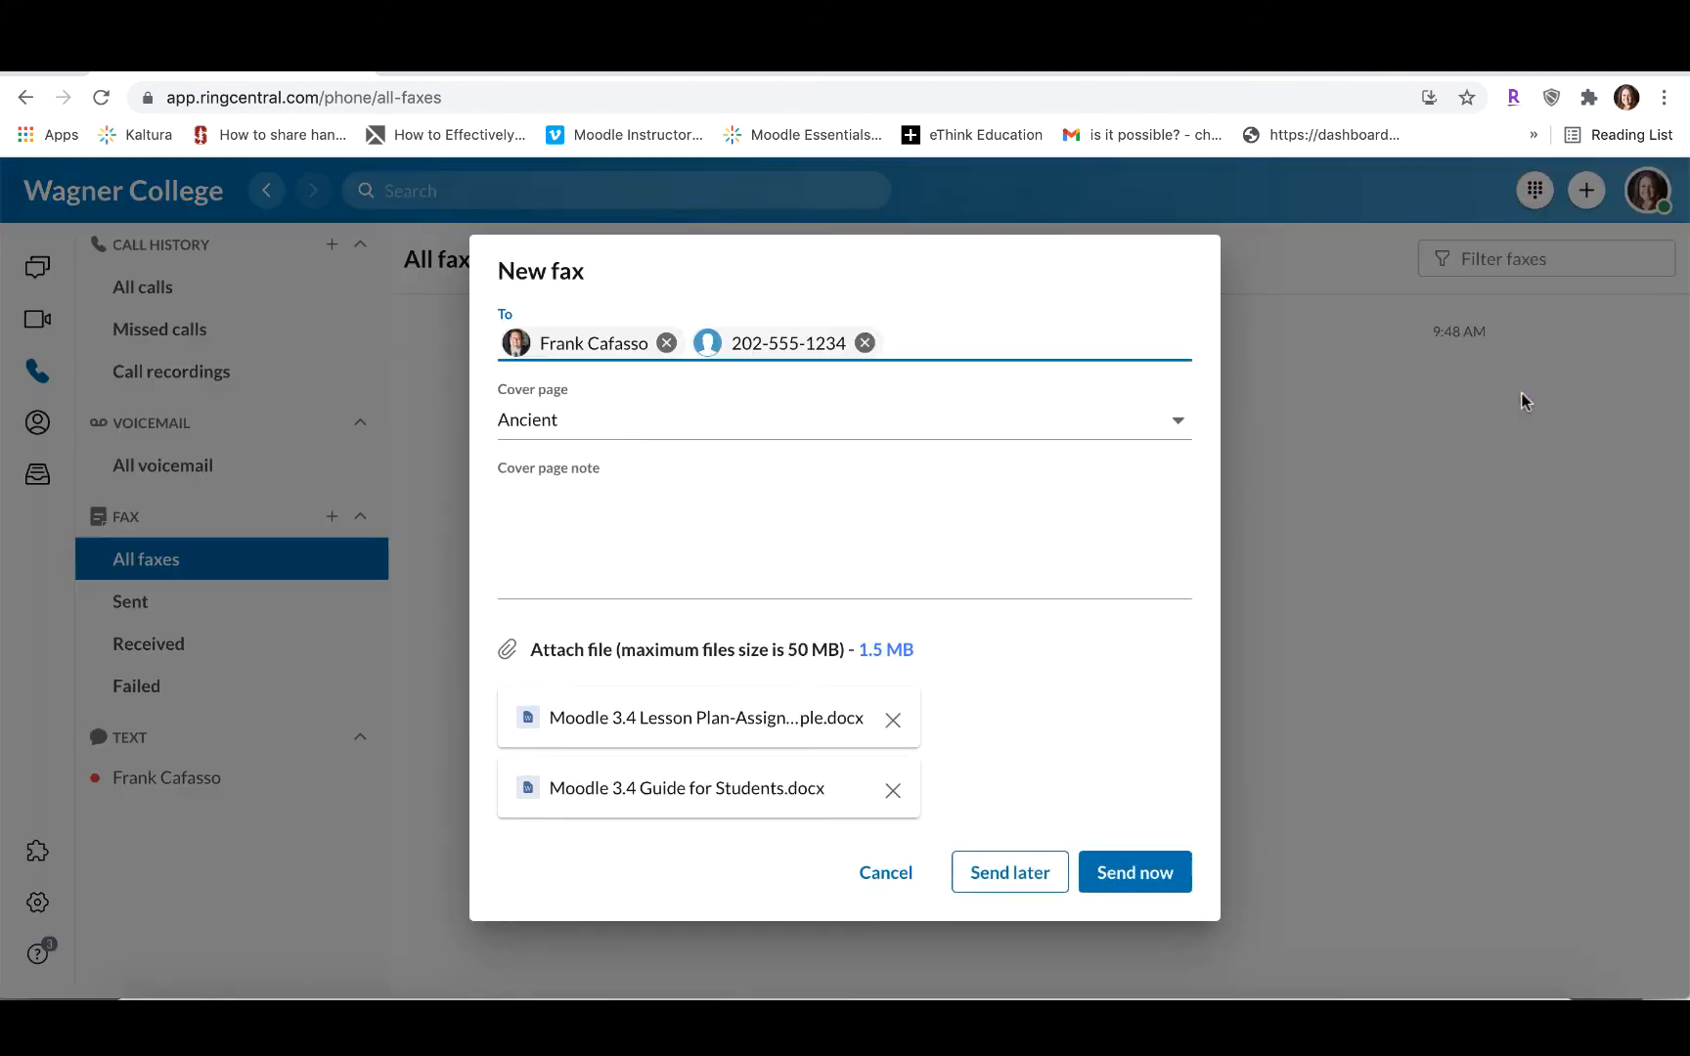